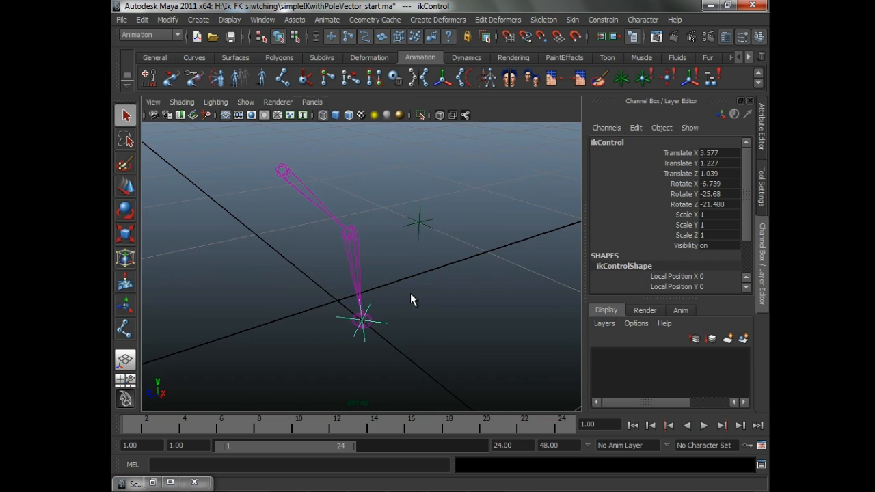
mouse_move(410, 301)
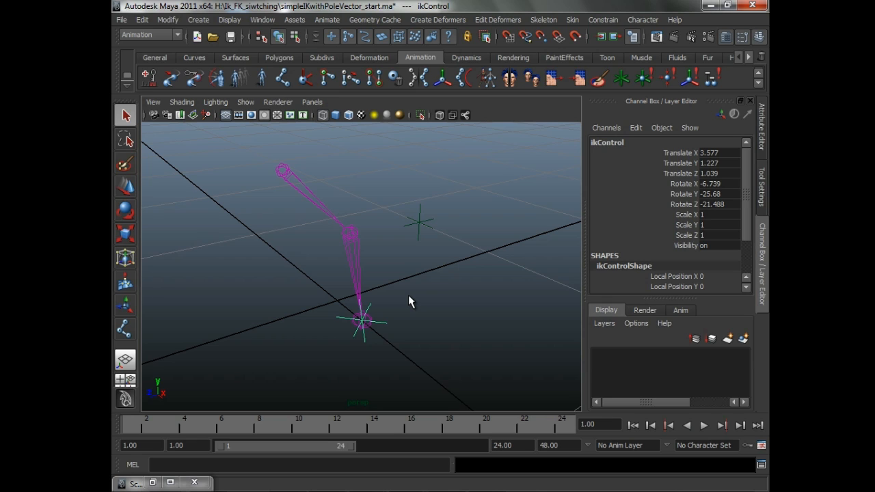
mouse_move(401, 290)
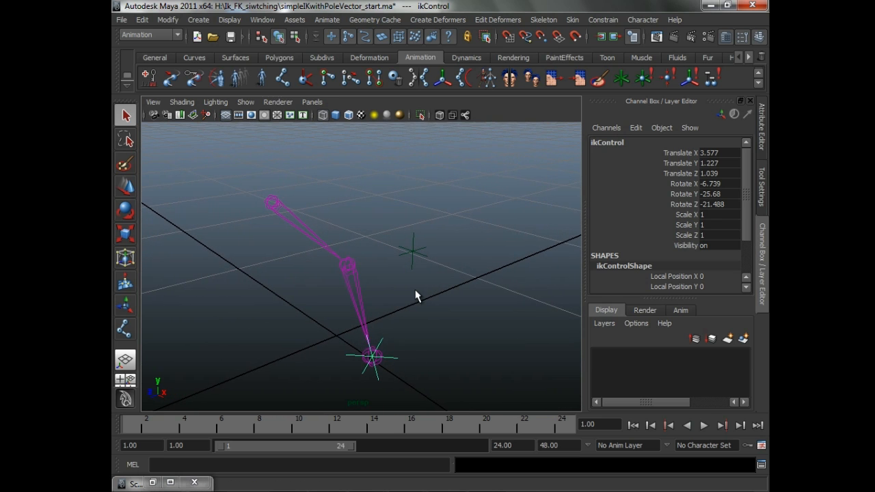
mouse_move(364, 309)
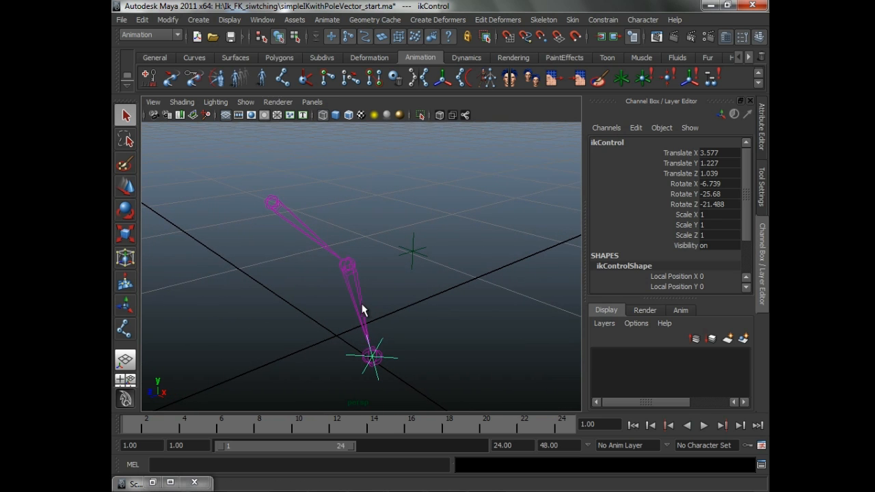
mouse_move(361, 314)
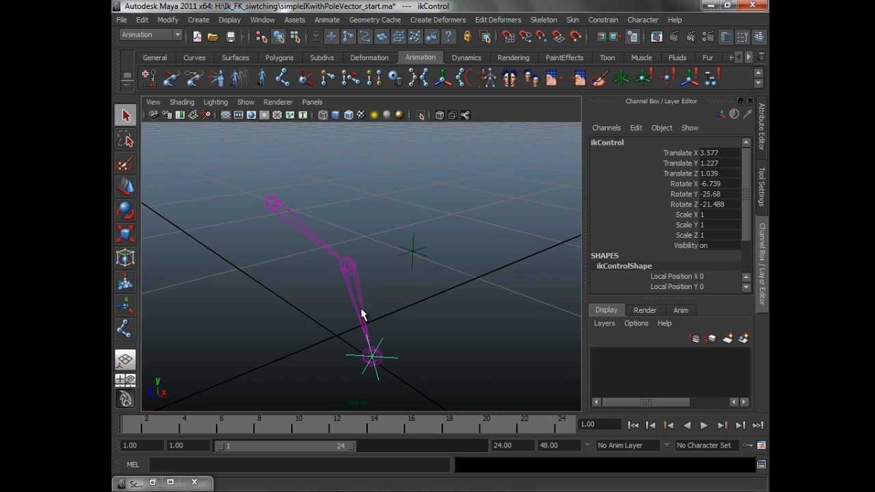
mouse_move(357, 312)
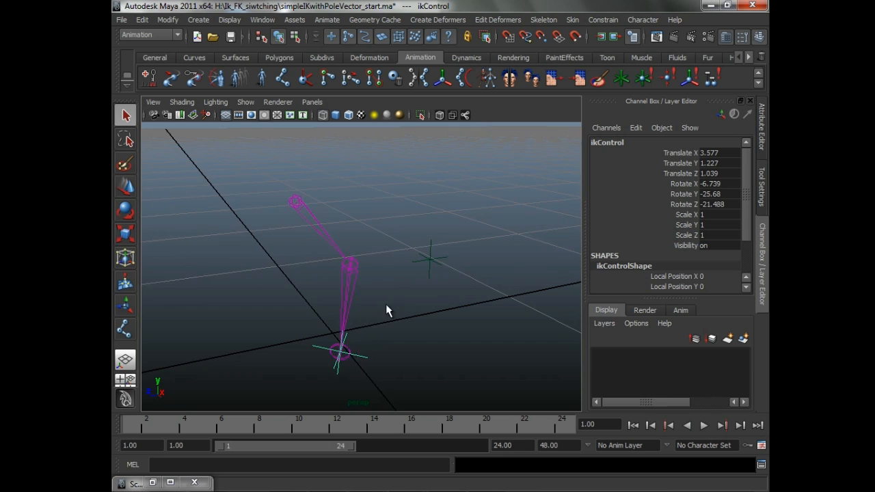
- Test-move ikControl to flex the arm, then return it to its original spot
drag(385, 312, 394, 306)
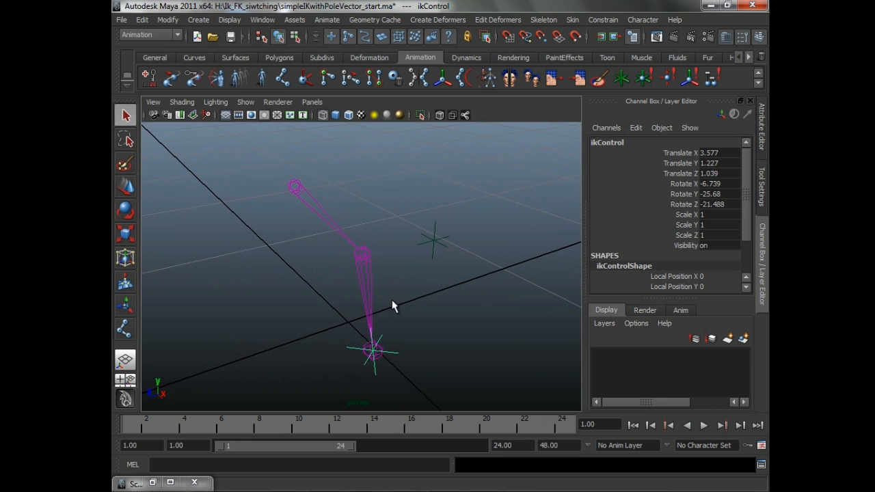
mouse_move(399, 306)
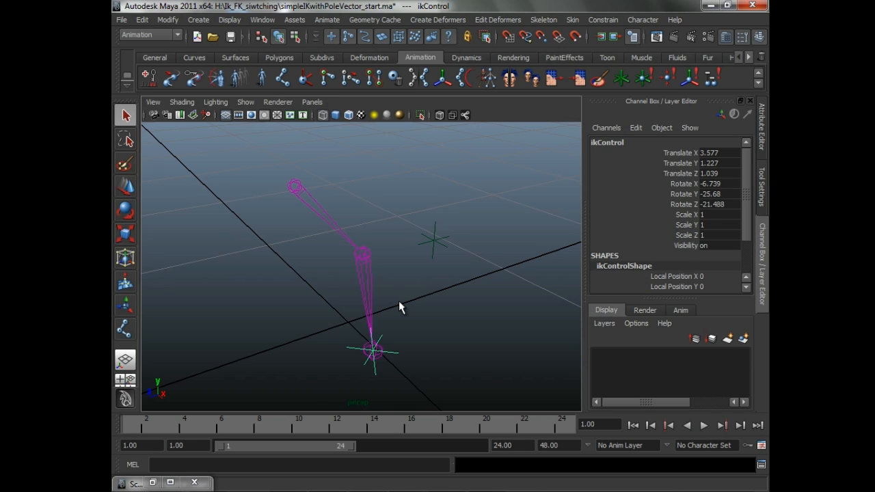
mouse_move(303, 279)
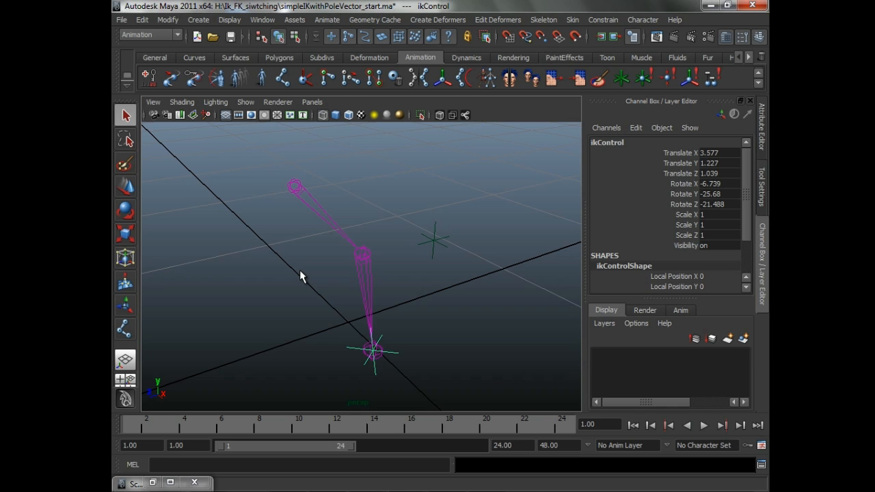
mouse_move(326, 298)
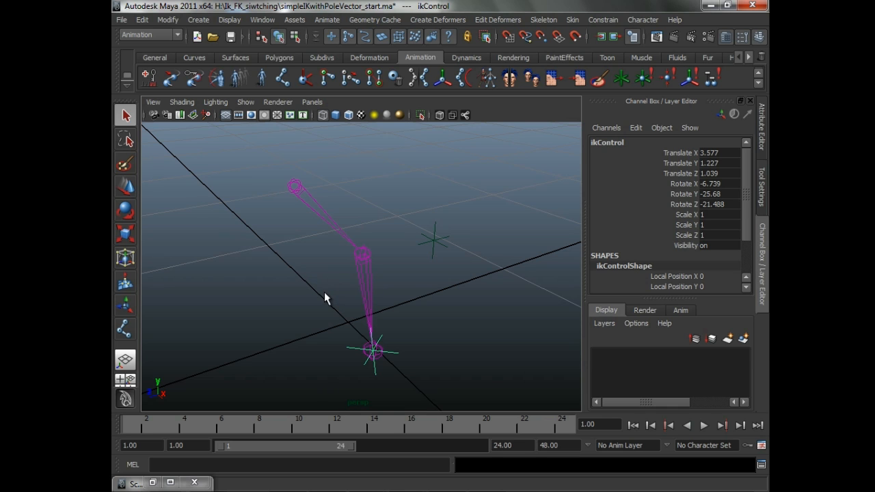
drag(325, 298, 347, 276)
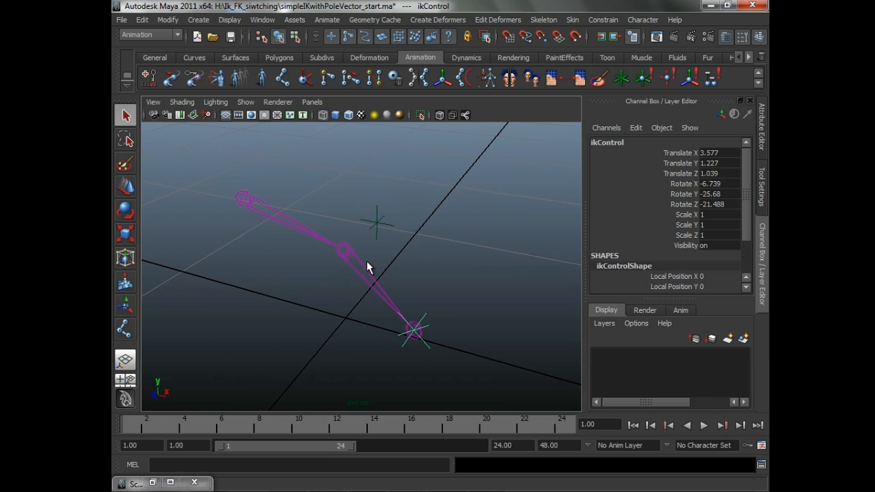
mouse_move(372, 290)
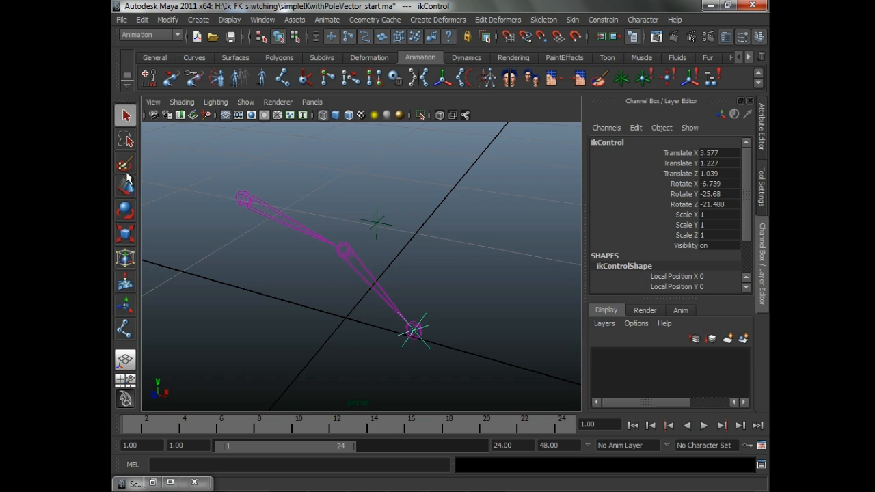
drag(416, 332, 401, 249)
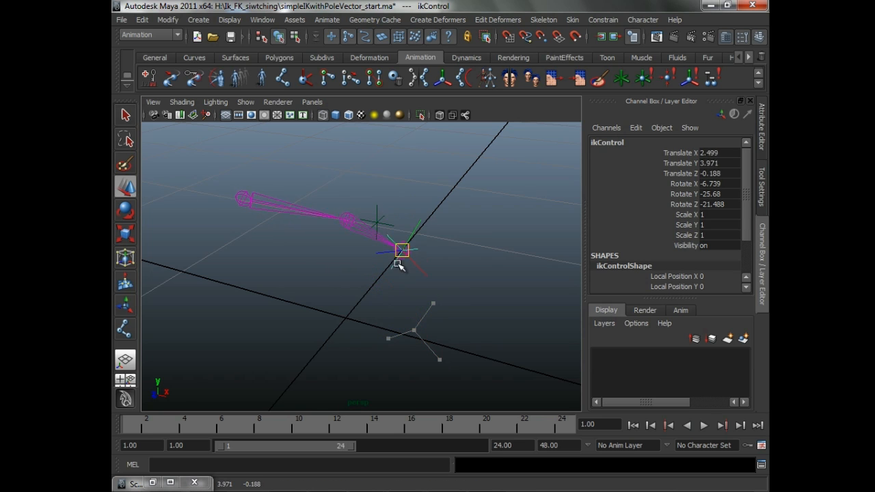
drag(402, 249, 410, 332)
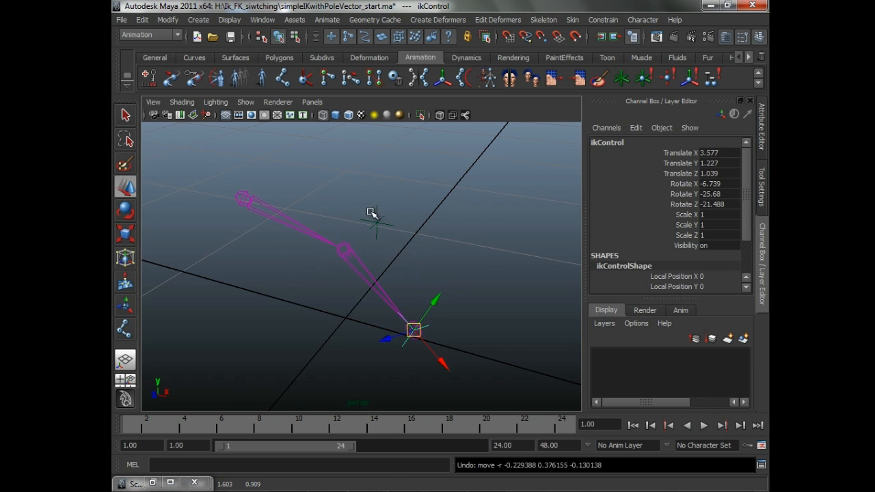
- Drag poleVectorControl to a new position so the elbow swings to follow it
click(386, 200)
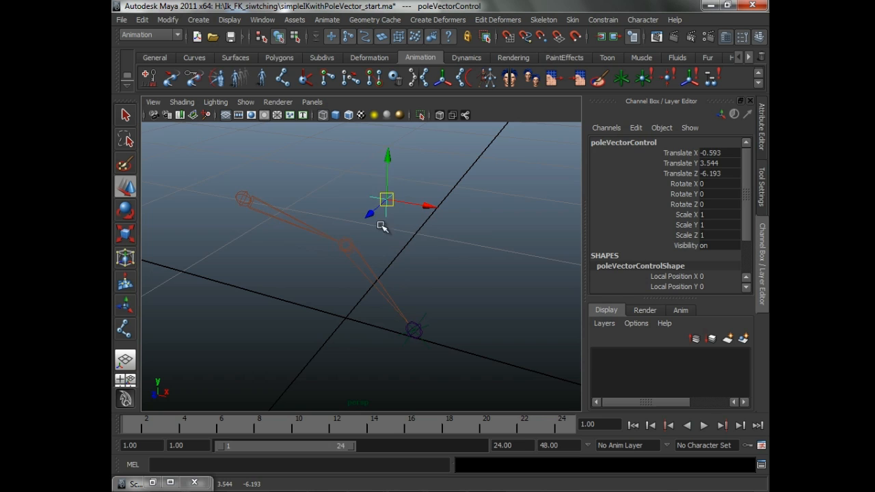
drag(386, 199, 376, 220)
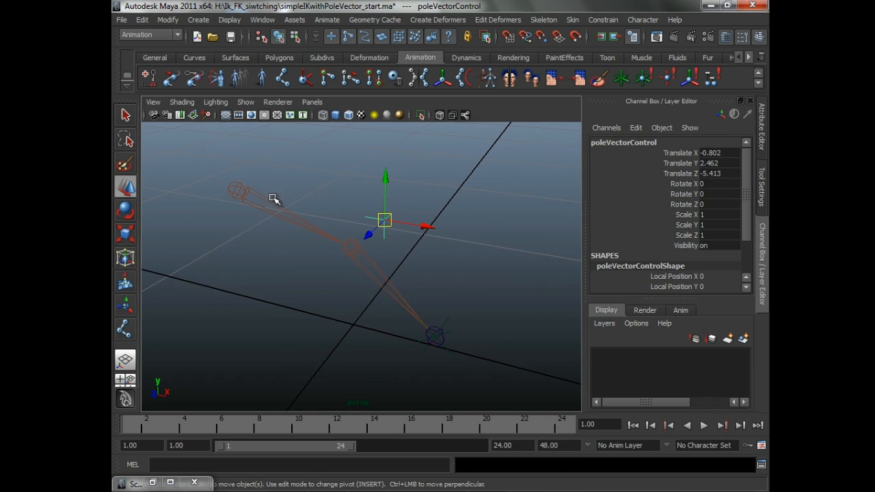
mouse_move(432, 335)
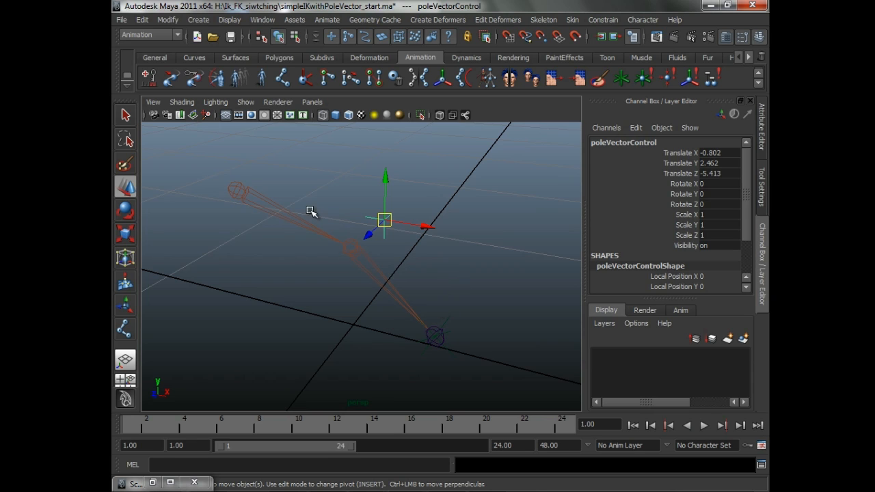
mouse_move(279, 191)
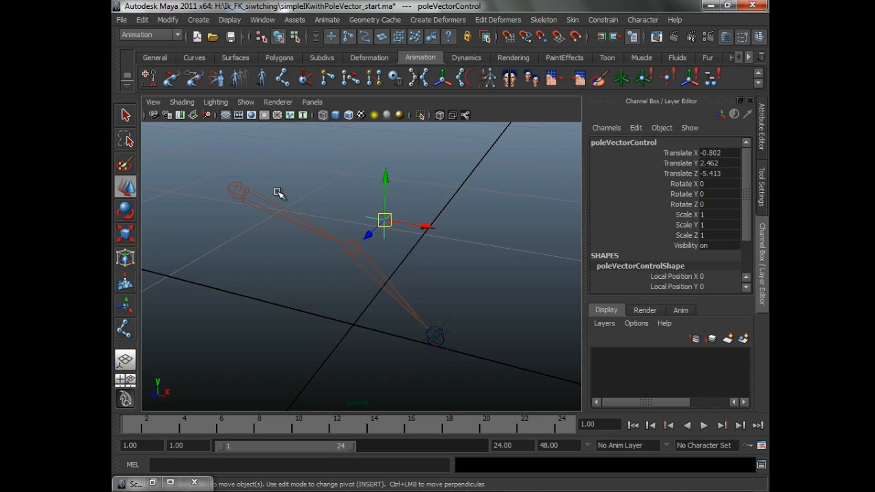
click(238, 190)
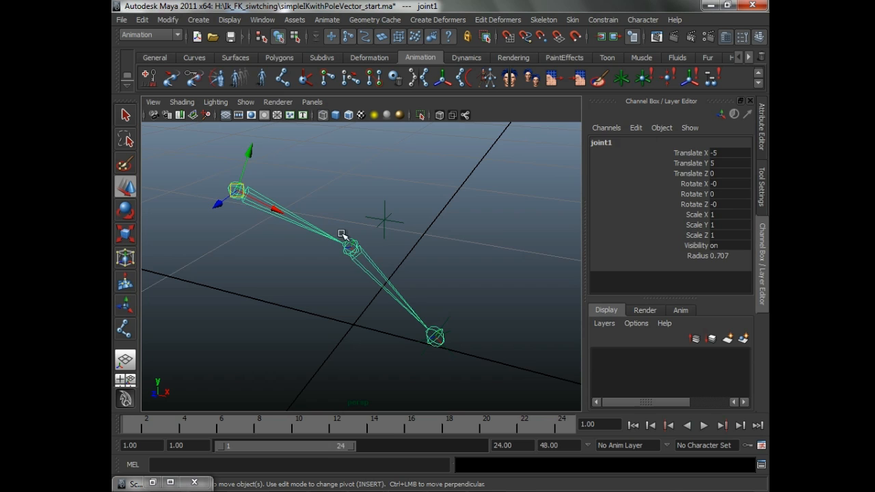
click(350, 249)
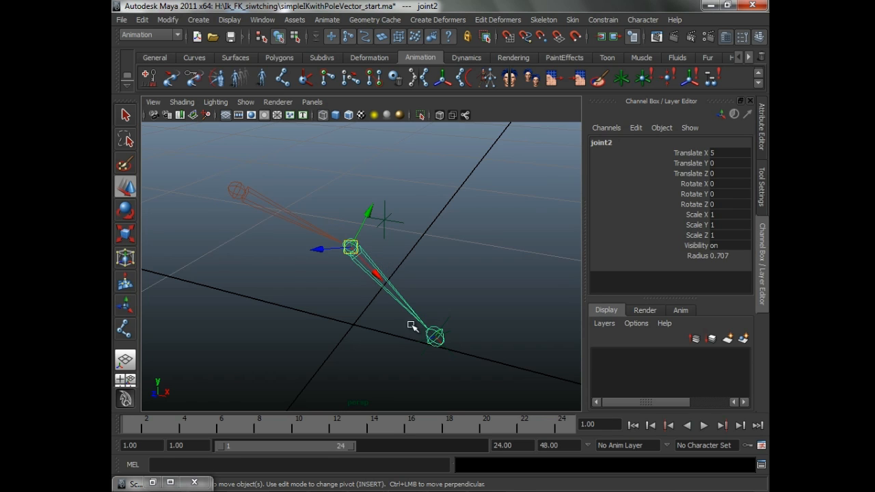
click(435, 335)
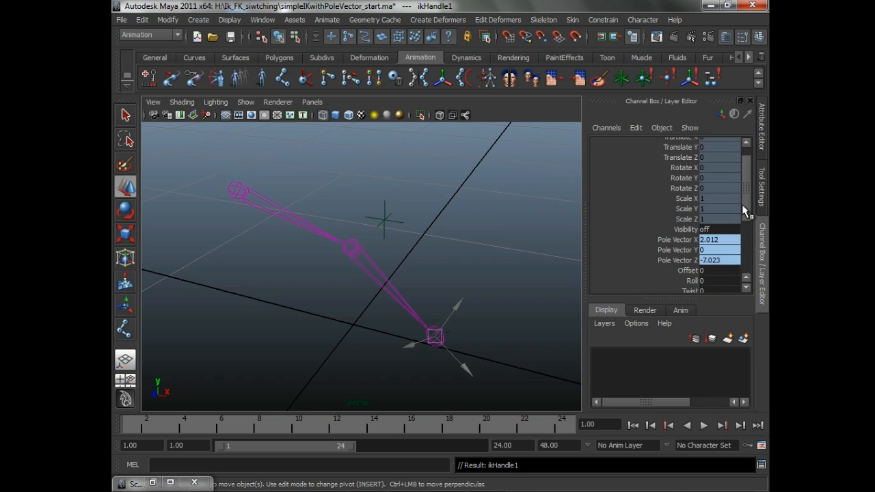
scroll(down, 3)
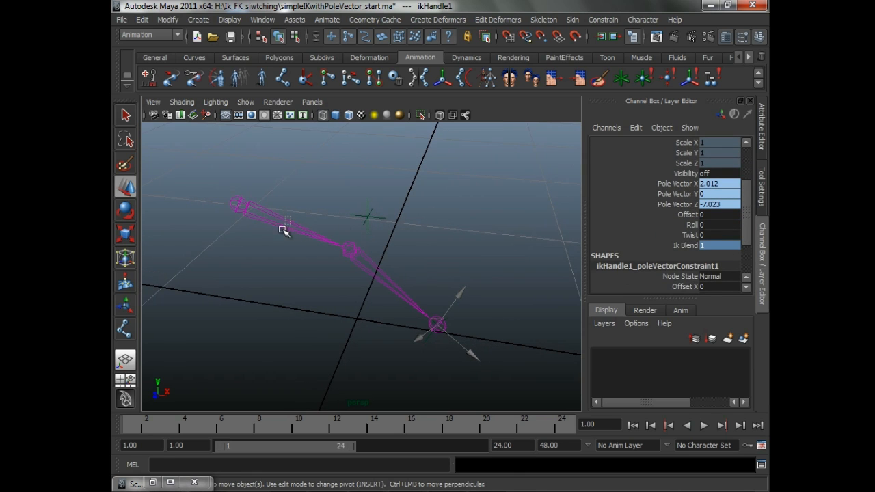
click(349, 249)
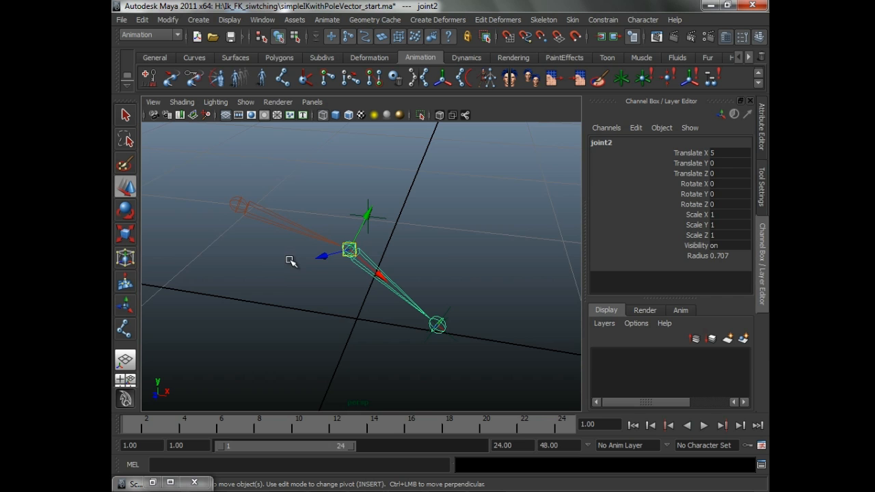
mouse_move(300, 290)
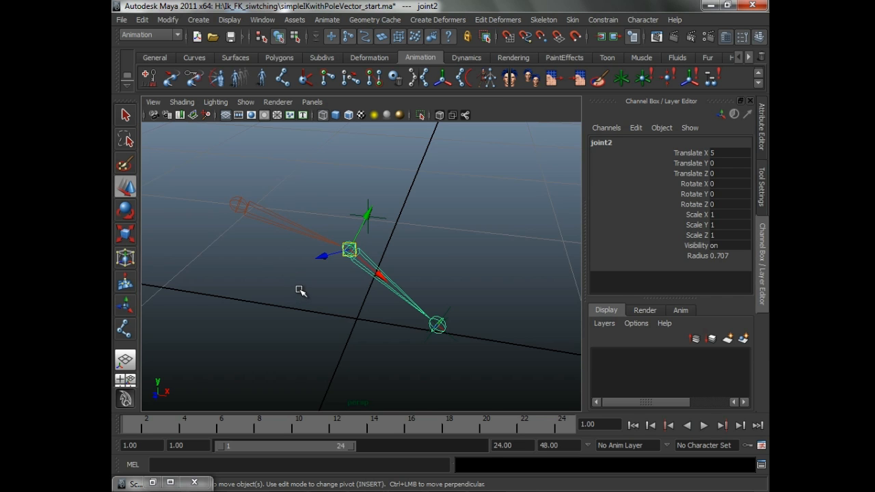
- Test-rotate the elbow joint to bend the arm while viewing it up close
drag(355, 273, 301, 283)
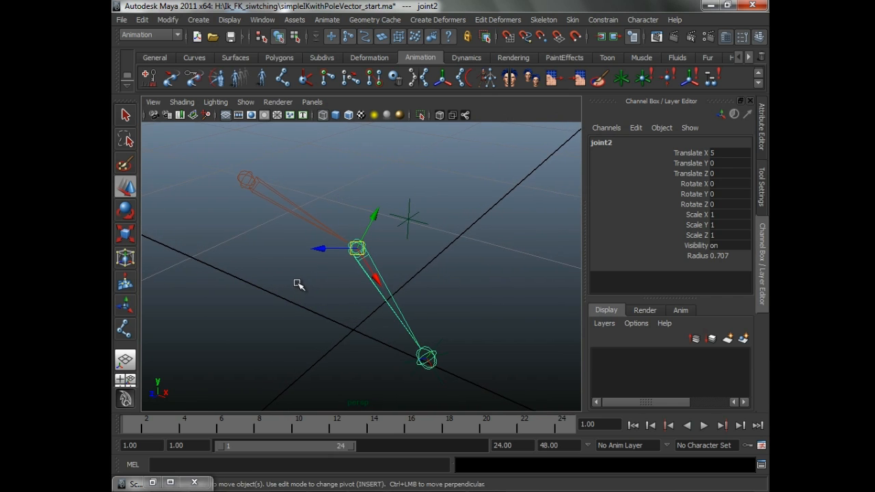
drag(298, 283, 311, 278)
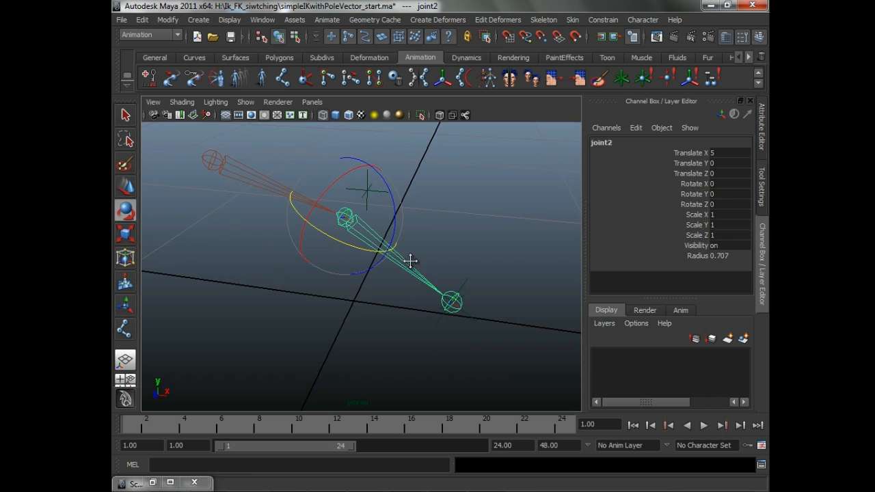
drag(410, 261, 451, 311)
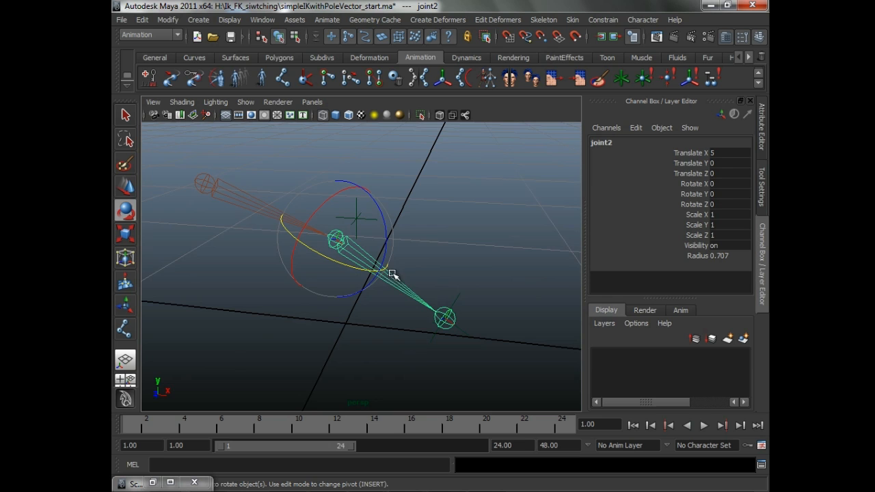
- Orbit around the arm toward its wrist end to inspect the bend
drag(397, 273, 403, 276)
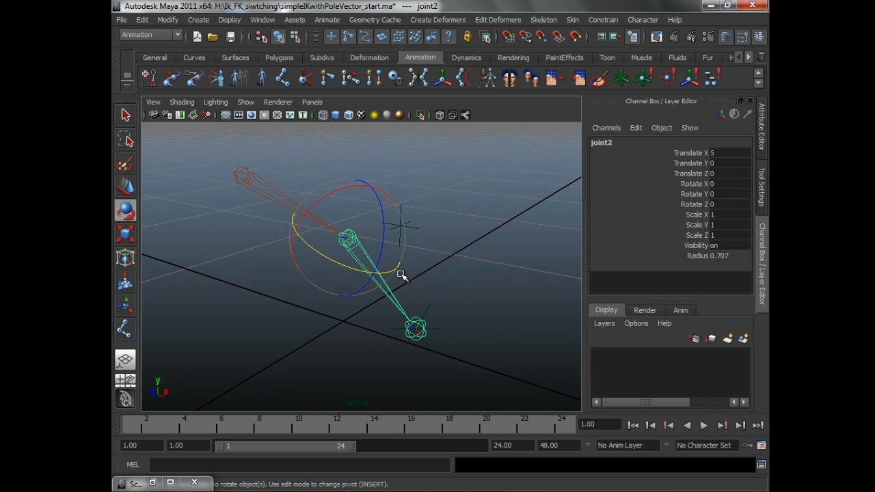
mouse_move(410, 287)
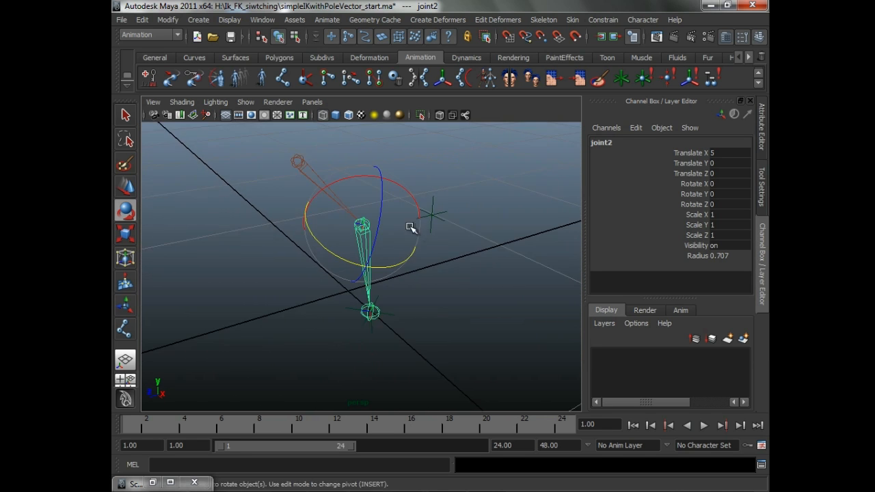
drag(411, 227, 440, 246)
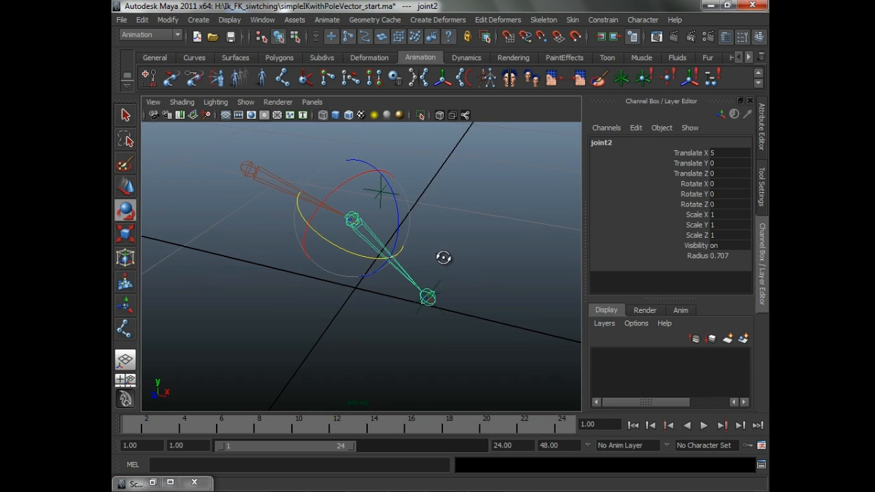
drag(443, 257, 451, 271)
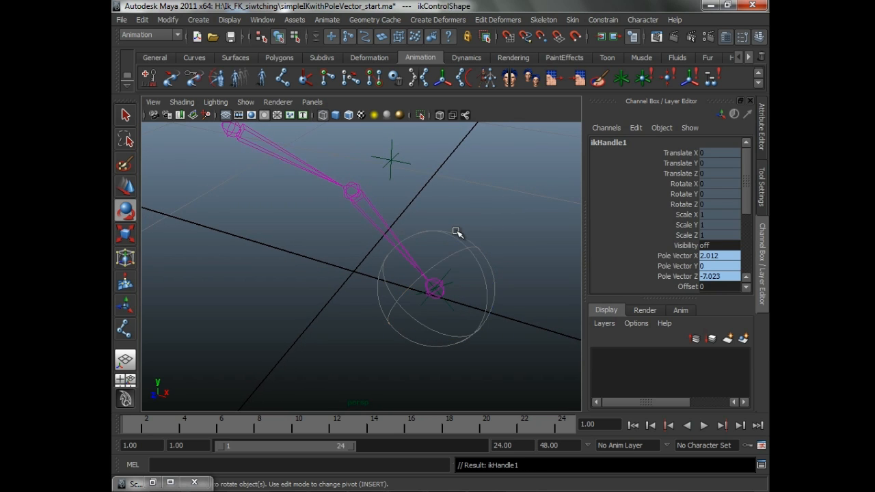
- Select the ikControl circle at the wrist and inspect the rig from several angles
scroll(down, 3)
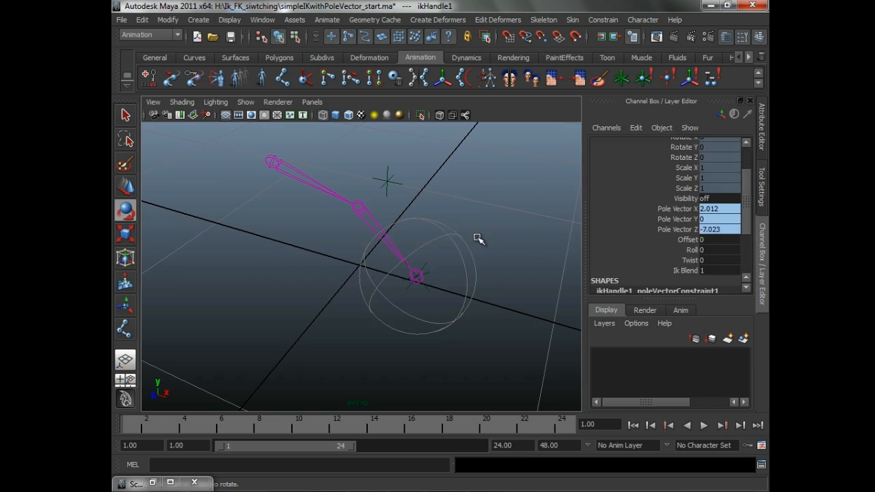
click(416, 276)
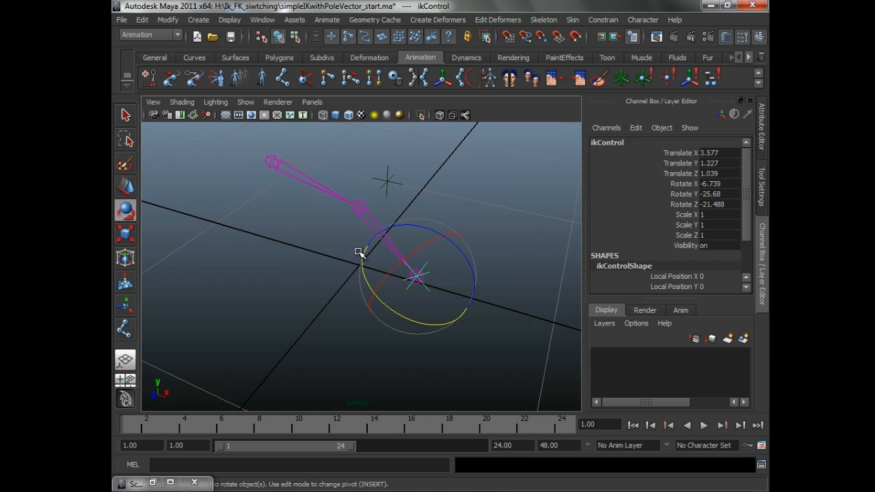
mouse_move(474, 286)
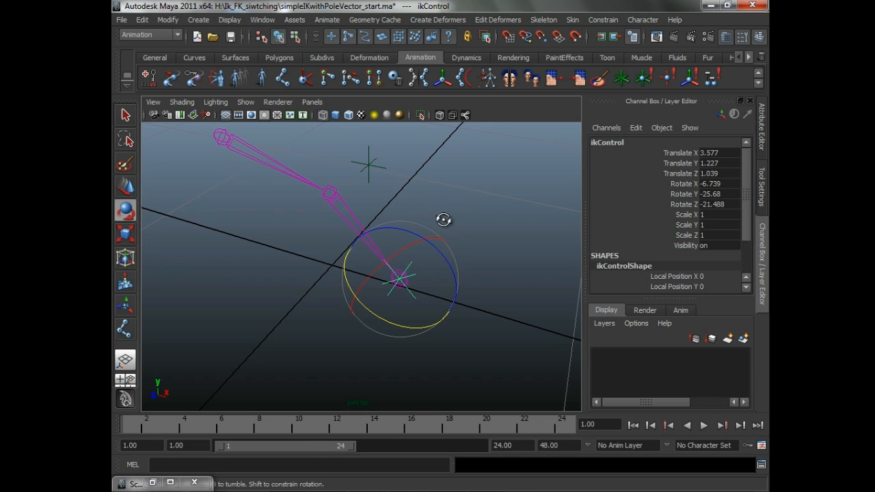
drag(443, 219, 421, 201)
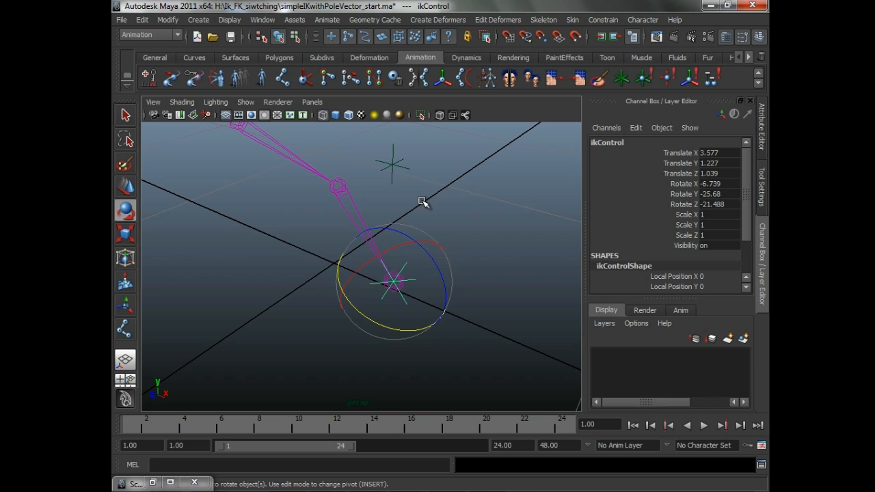
drag(423, 203, 429, 216)
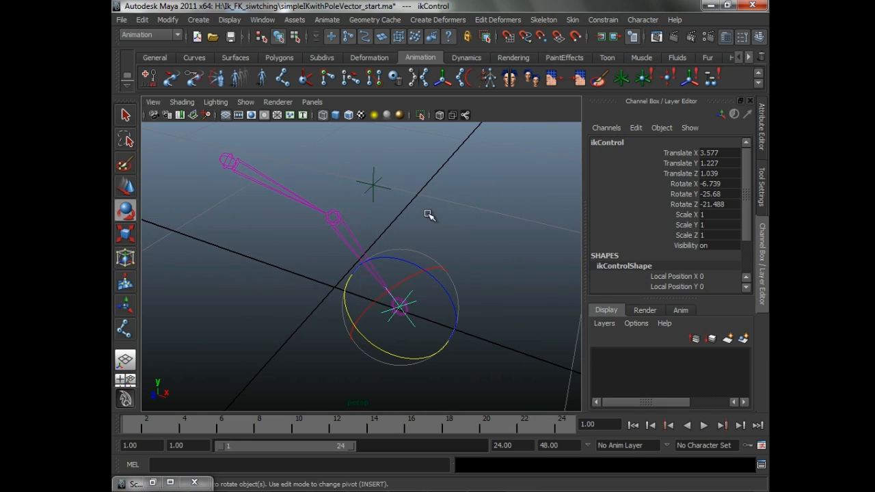
drag(429, 215, 383, 203)
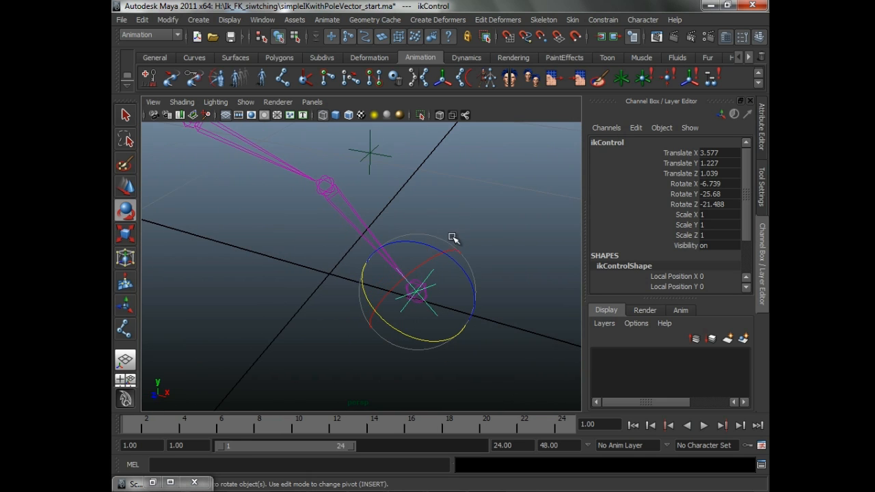
drag(451, 238, 431, 246)
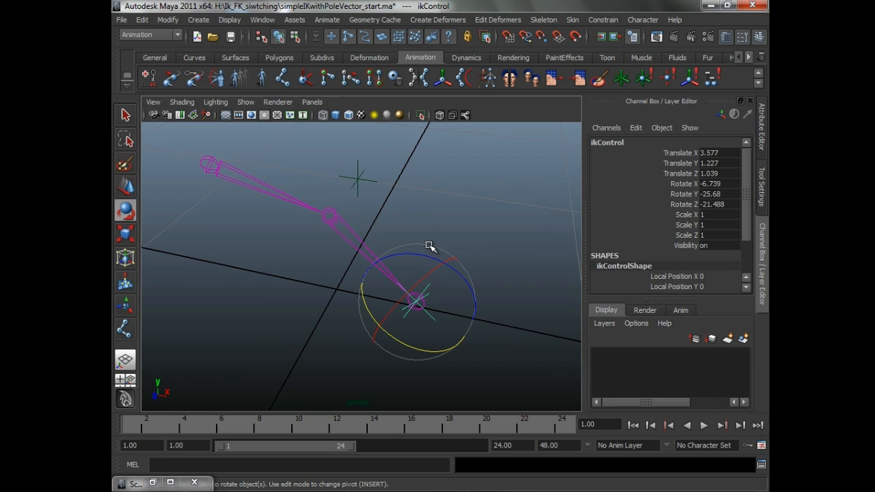
mouse_move(409, 243)
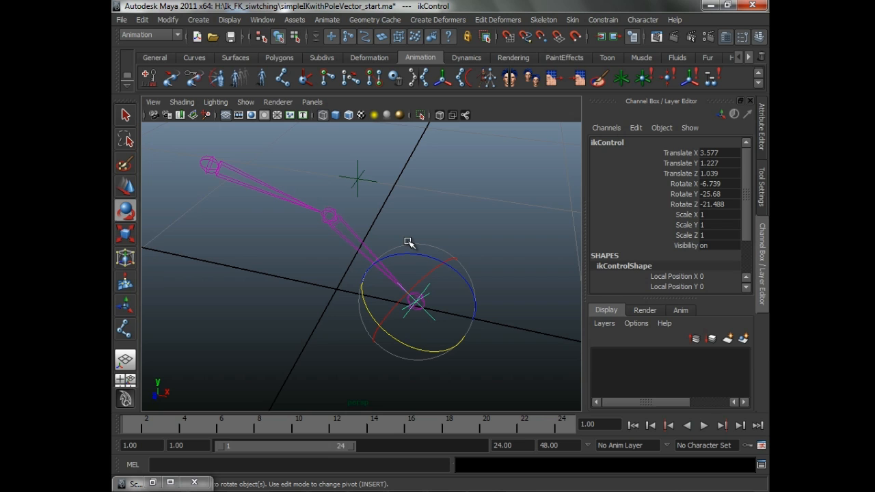
mouse_move(448, 267)
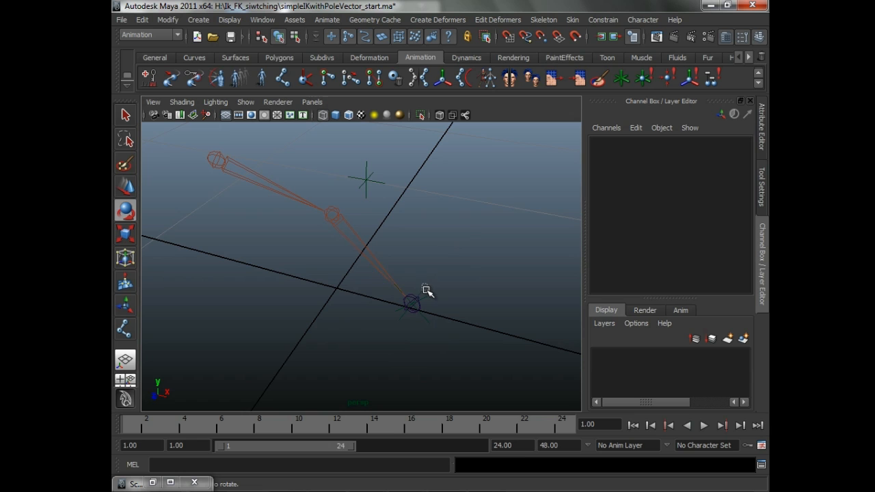
- Reselect ikControl and orbit around the wrist control to check its transform values
click(410, 303)
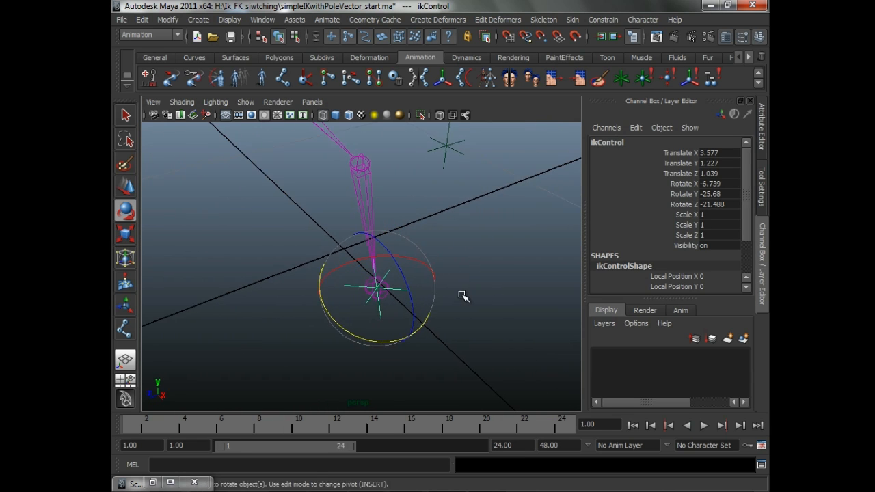
drag(463, 295, 421, 287)
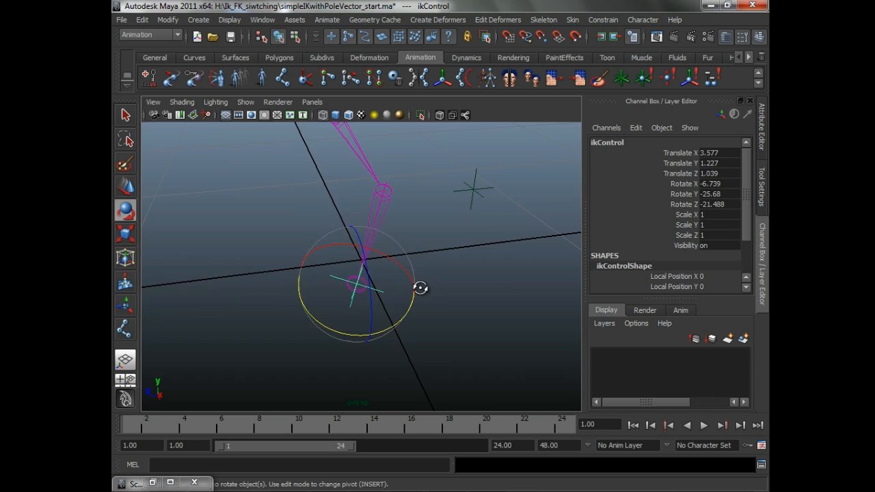
drag(421, 287, 444, 283)
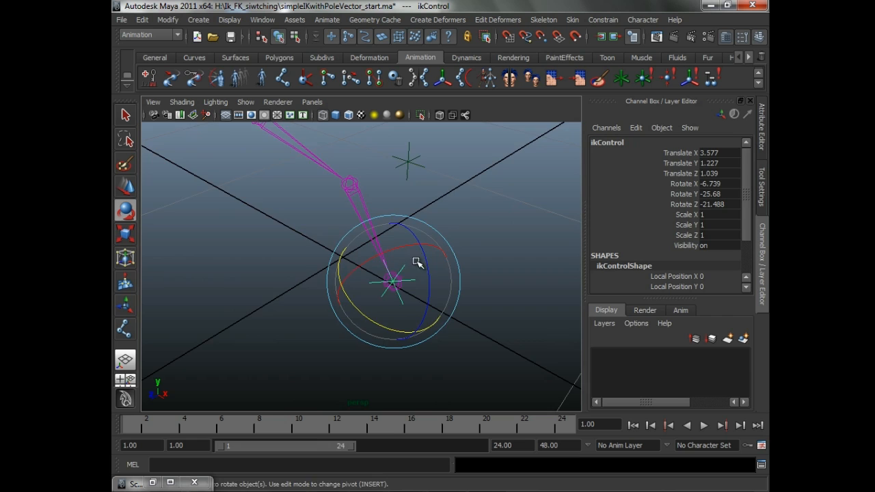
drag(417, 262, 380, 279)
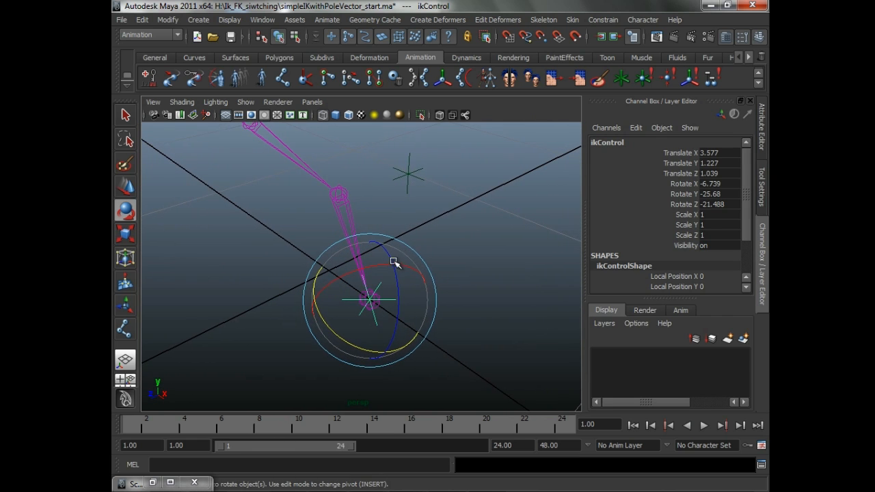
click(424, 198)
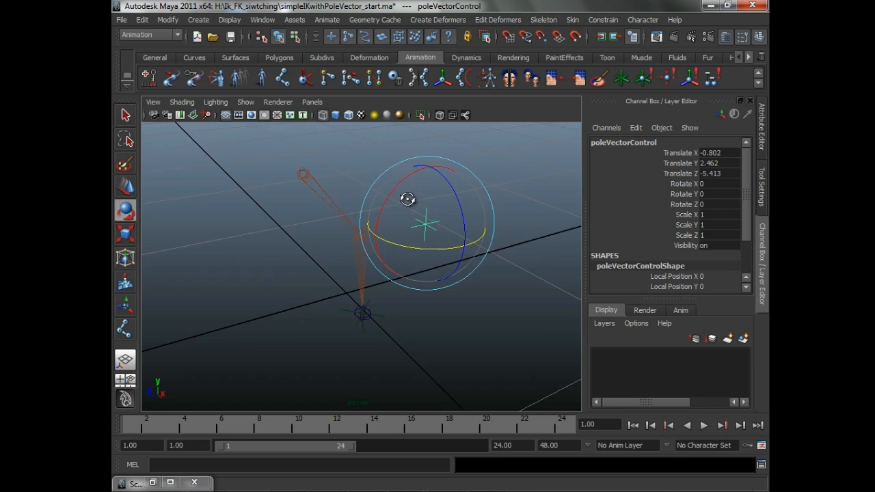
drag(407, 200, 441, 197)
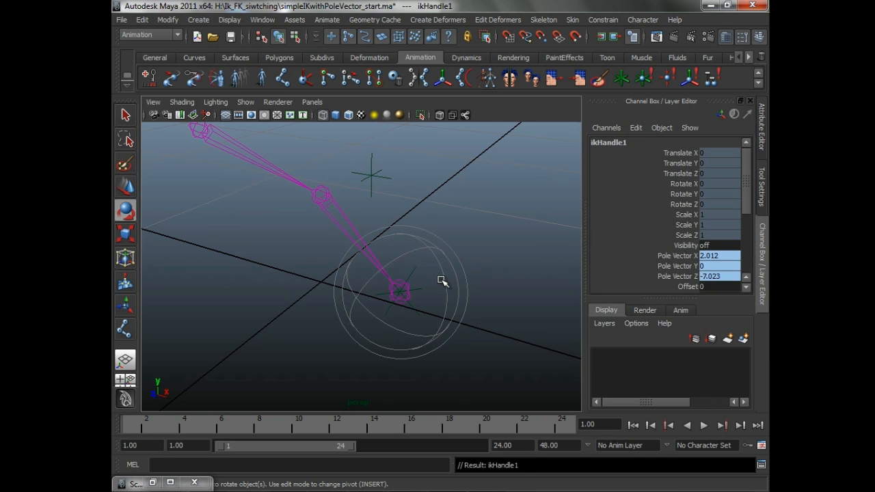
scroll(down, 3)
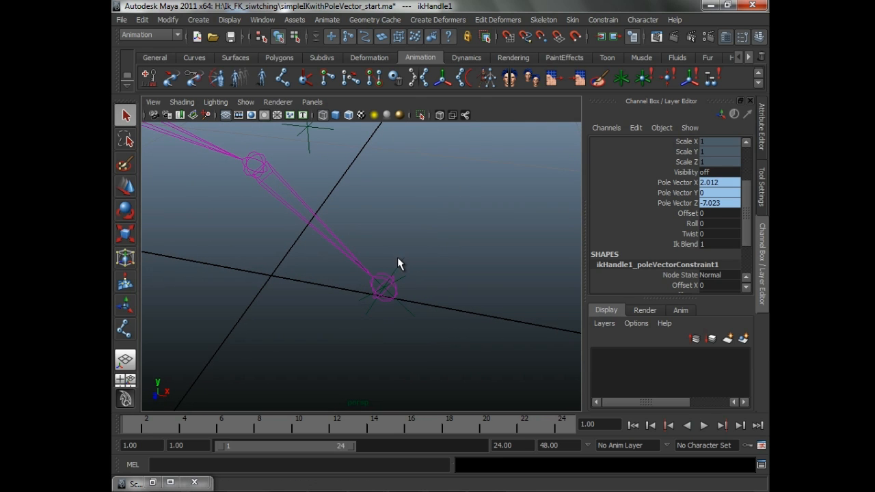
click(389, 287)
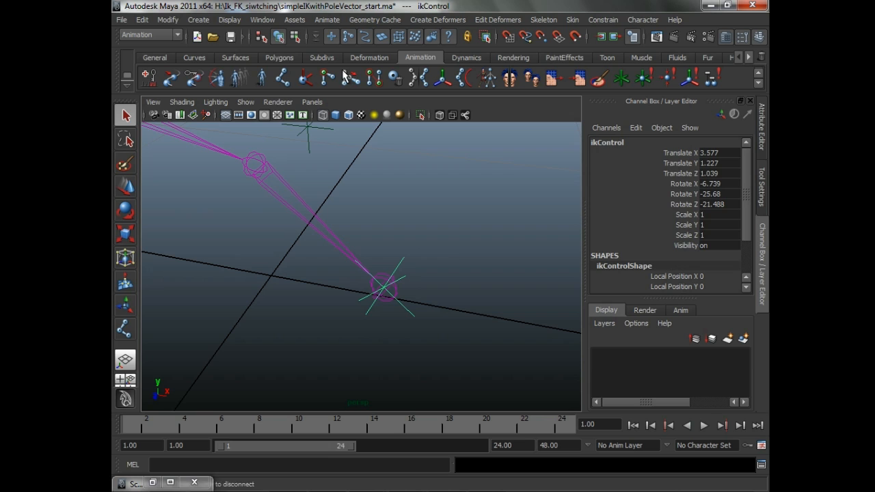
click(197, 20)
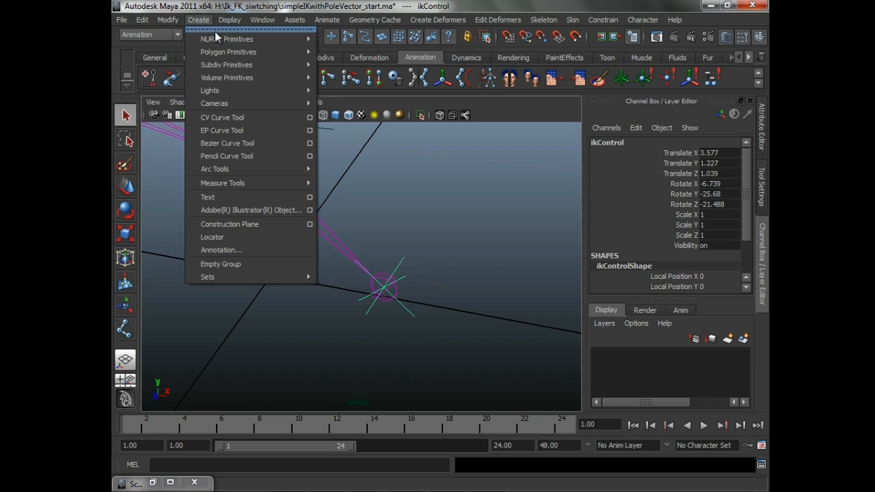
- Start Modify > Add Attribute for the selected ikControl
click(230, 19)
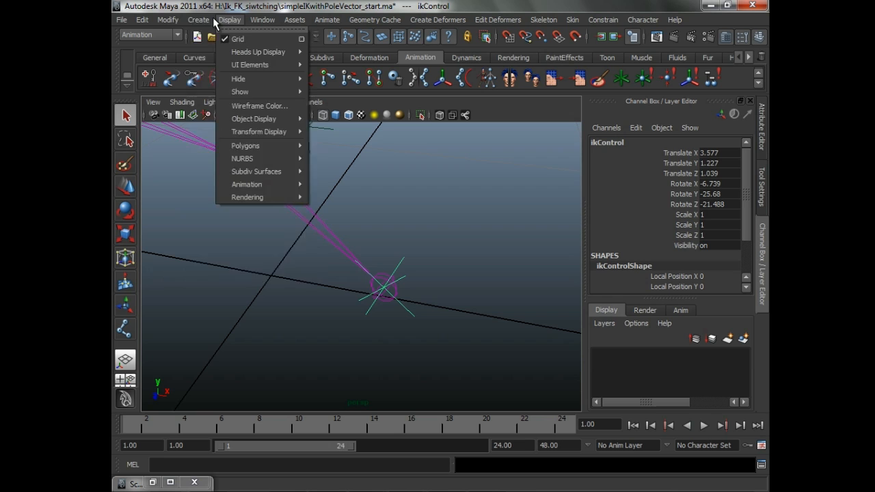
click(167, 19)
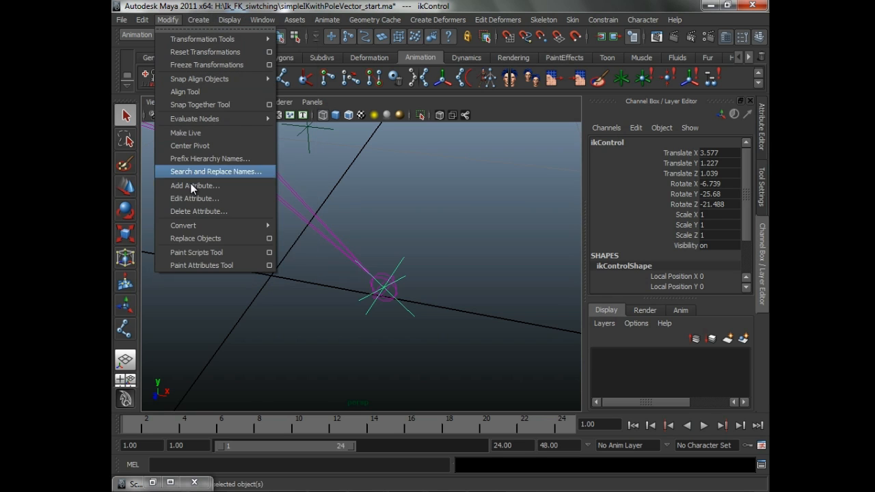
click(194, 186)
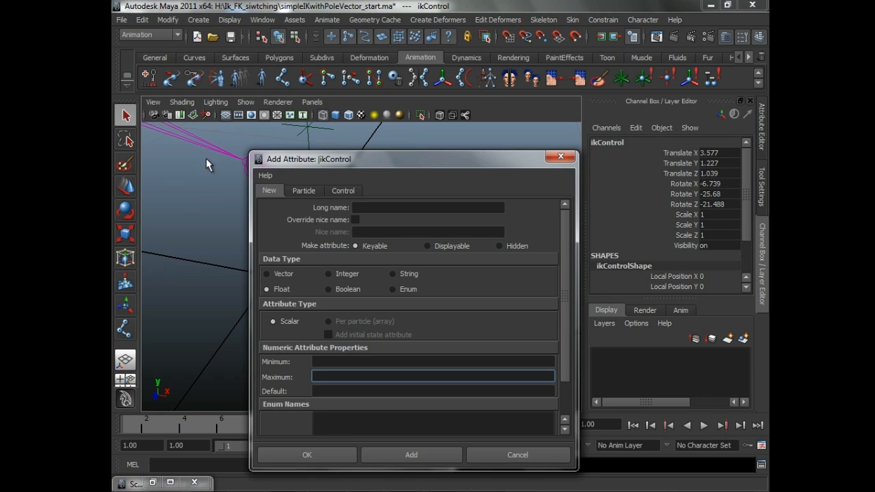
- Name the new attribute ikBlend as a keyable Float and confirm it with OK
click(429, 208)
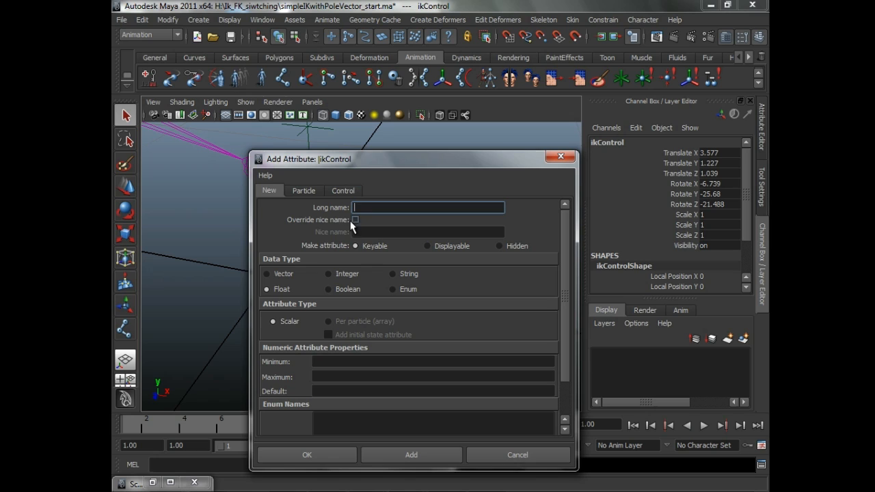
text(ikBle)
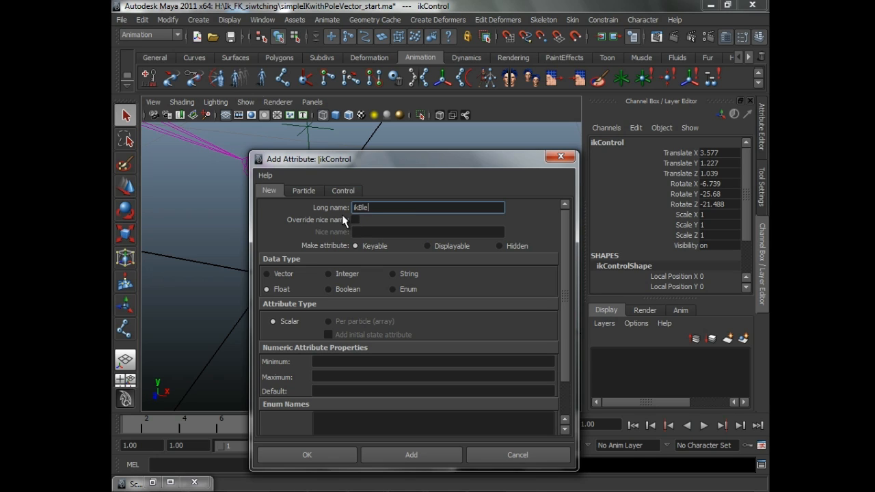
click(434, 361)
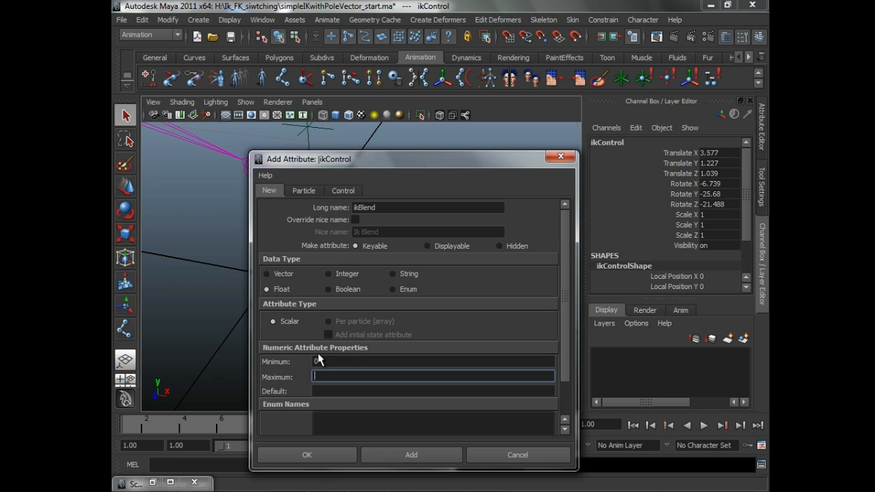
click(410, 454)
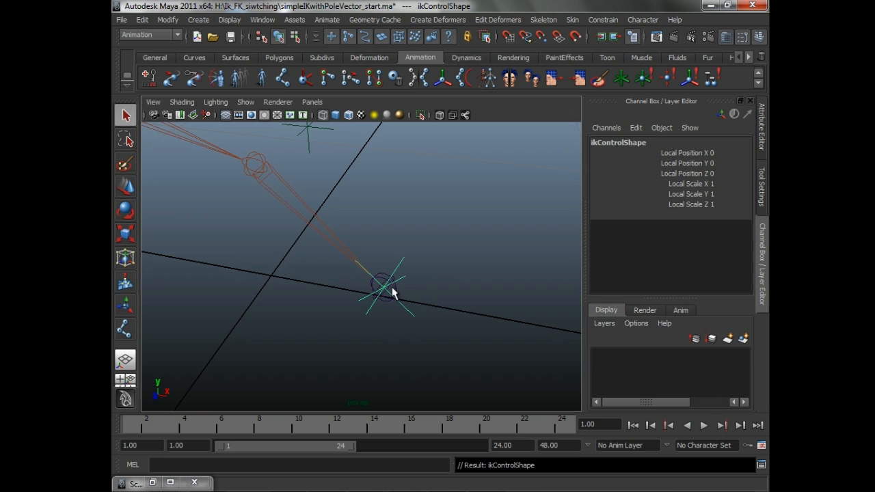
- In Hypergraph Connections, wire ikControl's ikBlend output toward ikHandle1, then close the graph
click(380, 286)
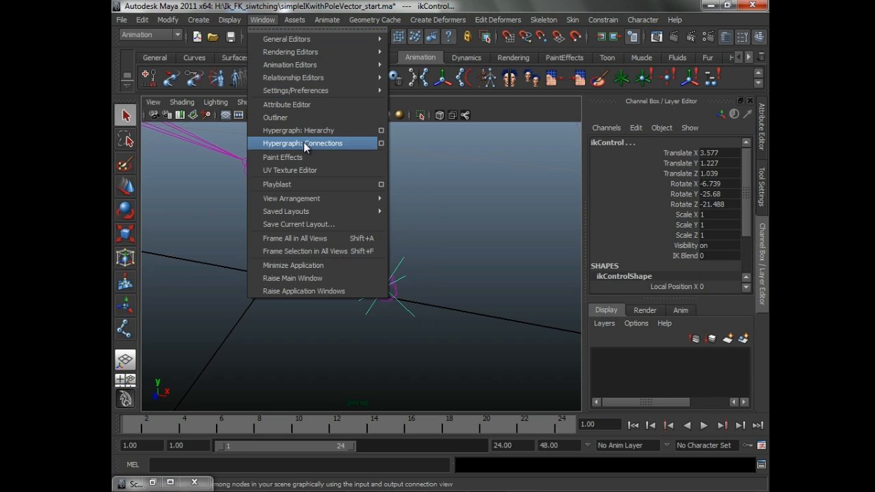
click(302, 143)
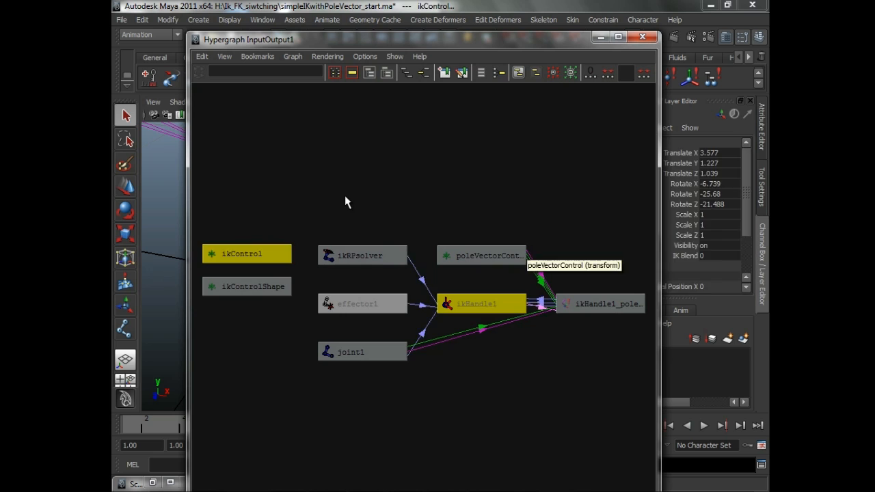
right_click(246, 252)
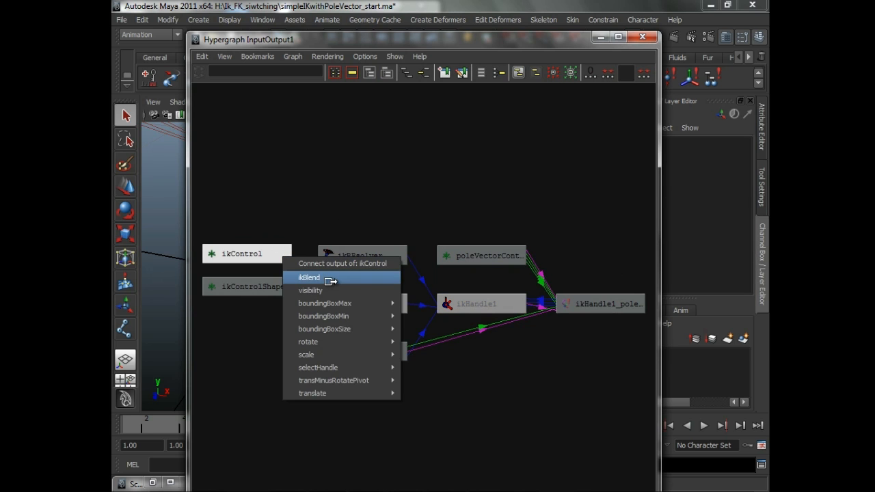
click(309, 276)
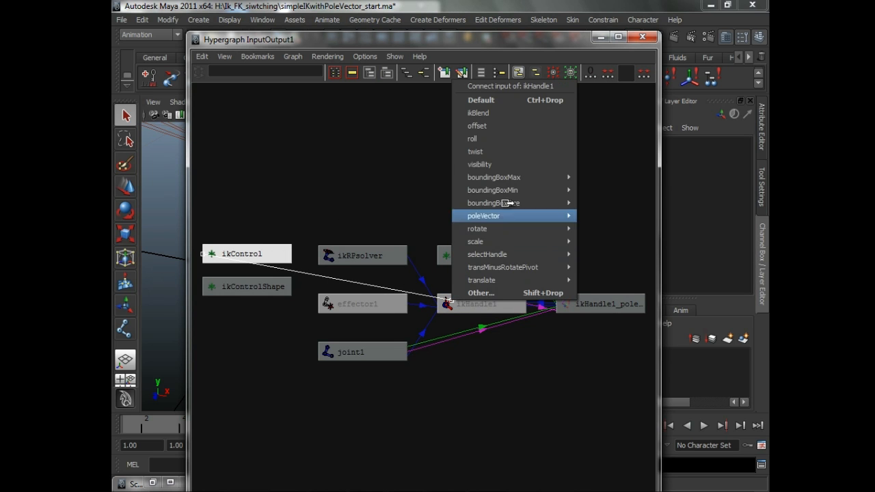
mouse_move(485, 113)
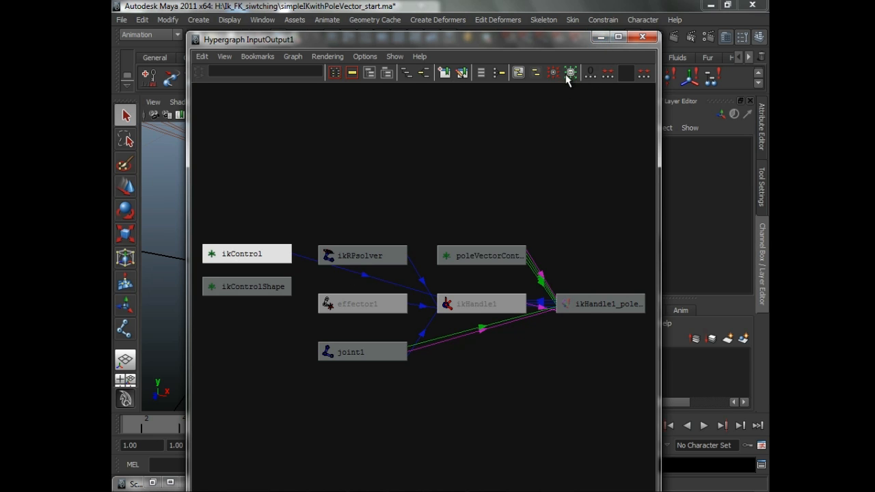
click(642, 35)
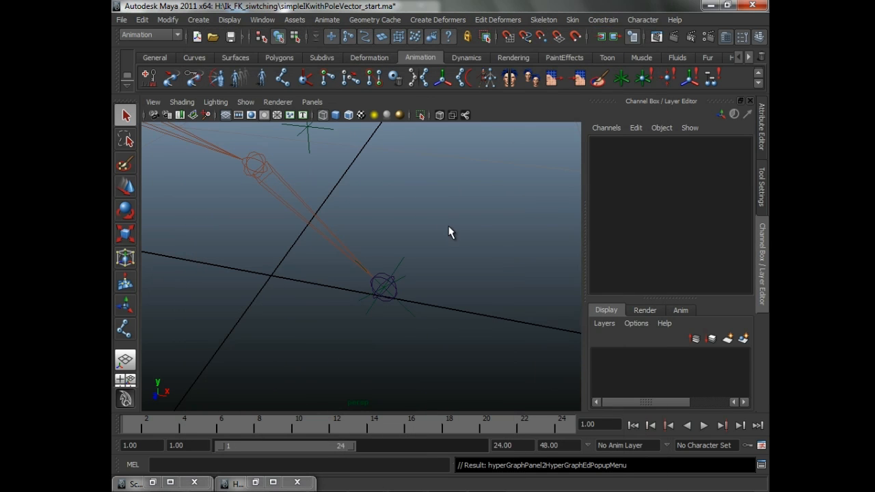
mouse_move(451, 220)
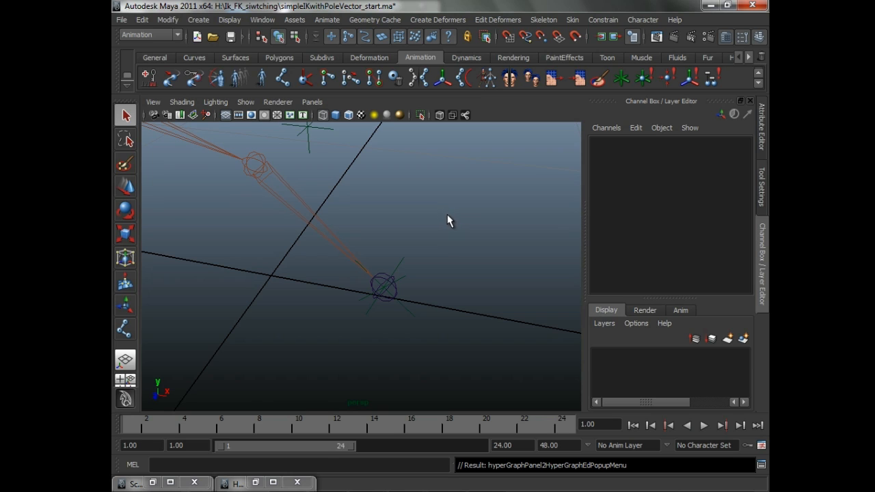
mouse_move(449, 221)
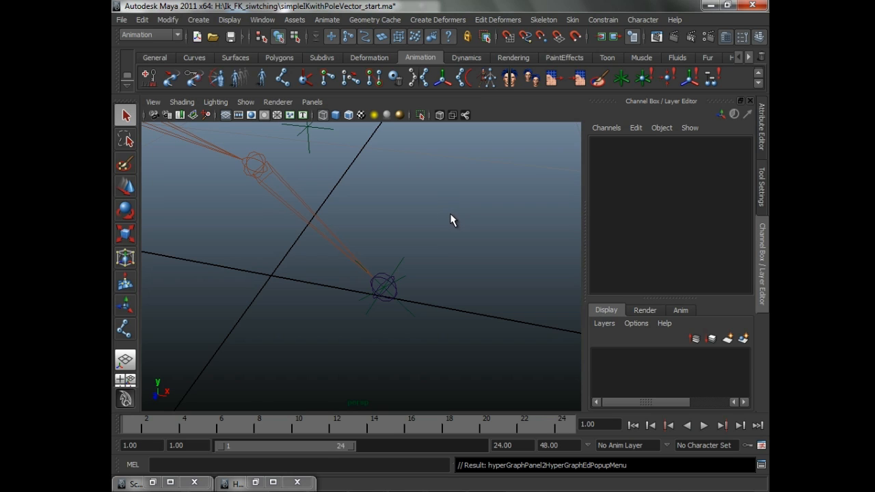
mouse_move(440, 216)
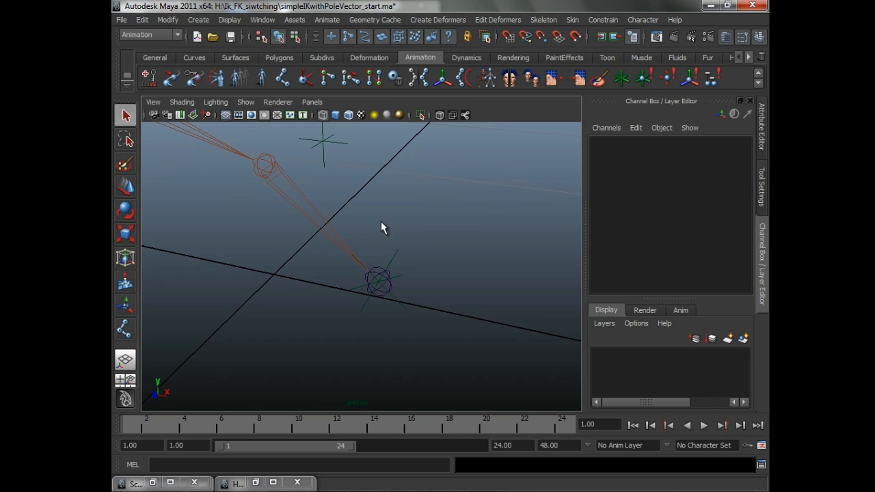
drag(383, 227, 405, 224)
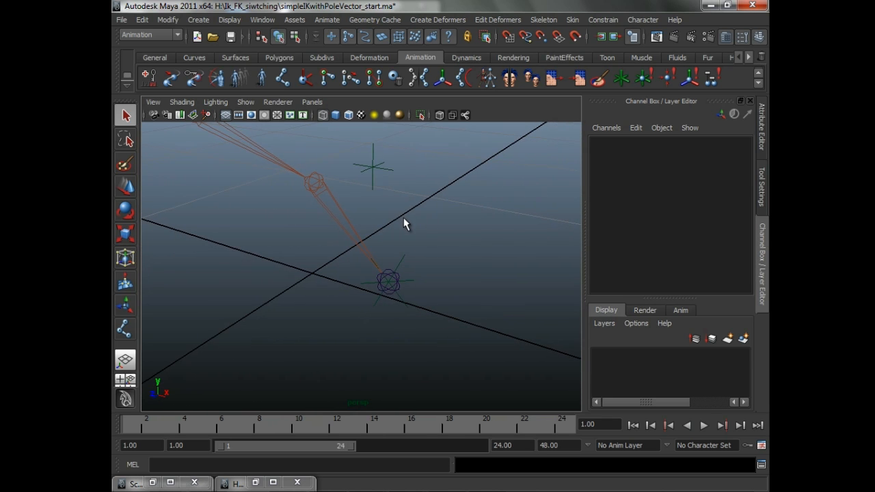
mouse_move(404, 221)
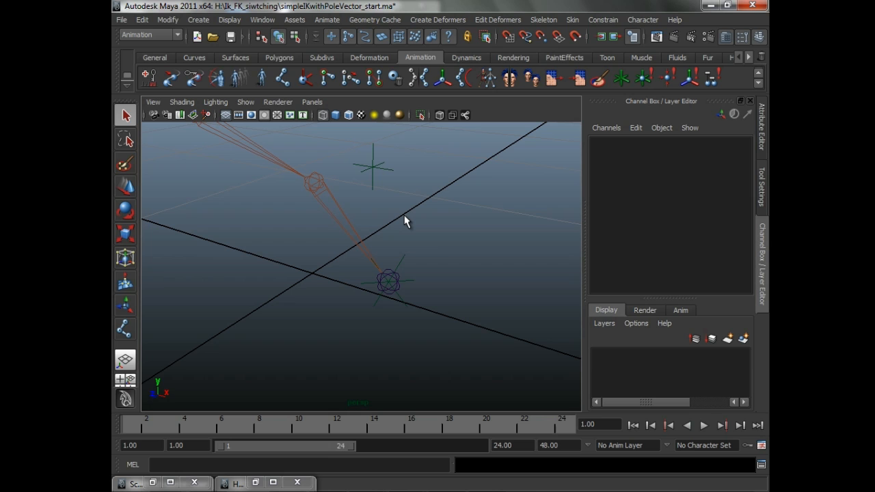
mouse_move(418, 244)
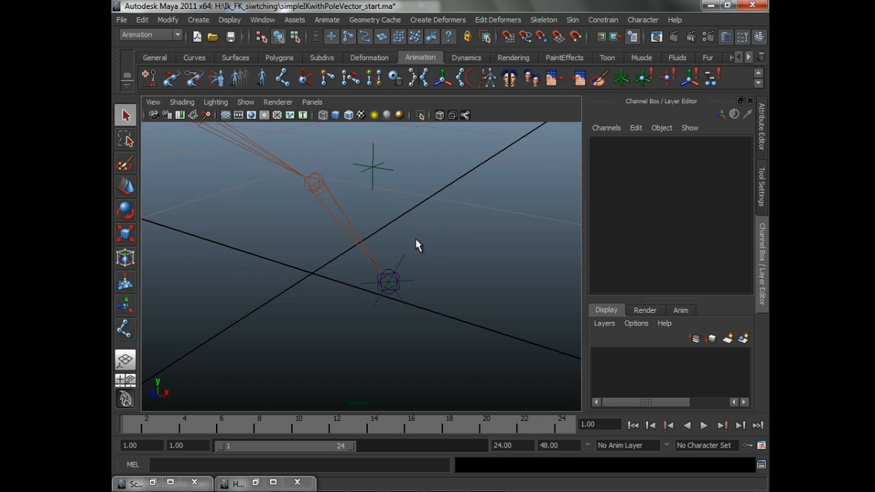
click(389, 280)
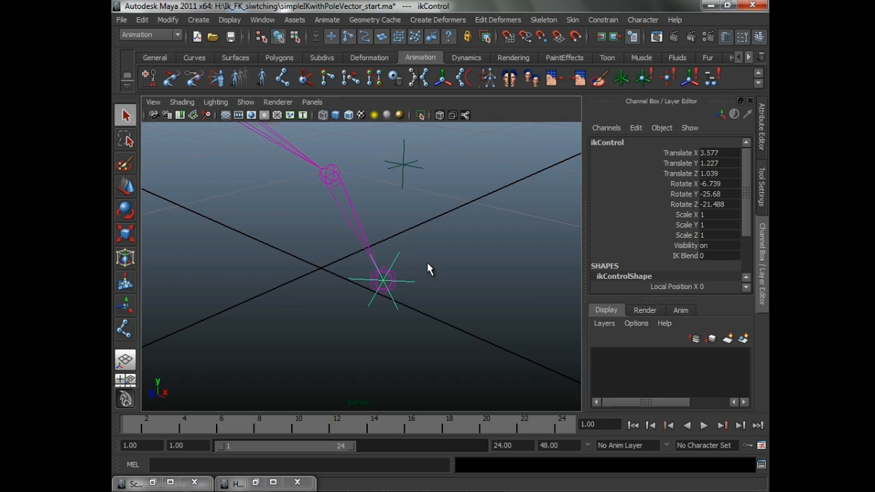
mouse_move(626, 268)
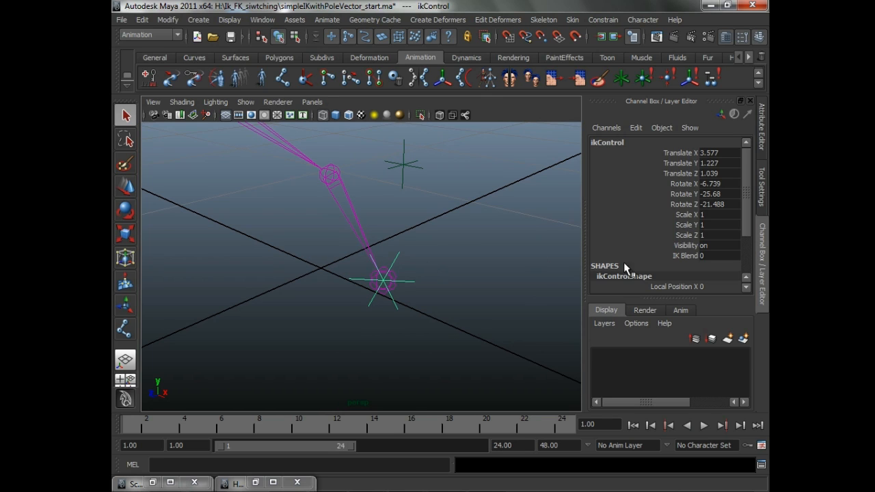
- Select ikControl's IK Blend channel in the Channel Box to set it to 0
click(686, 255)
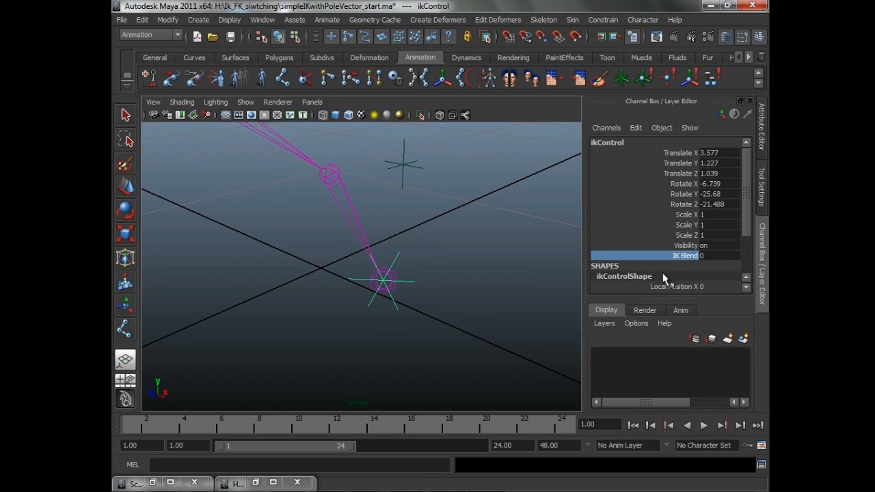
mouse_move(659, 268)
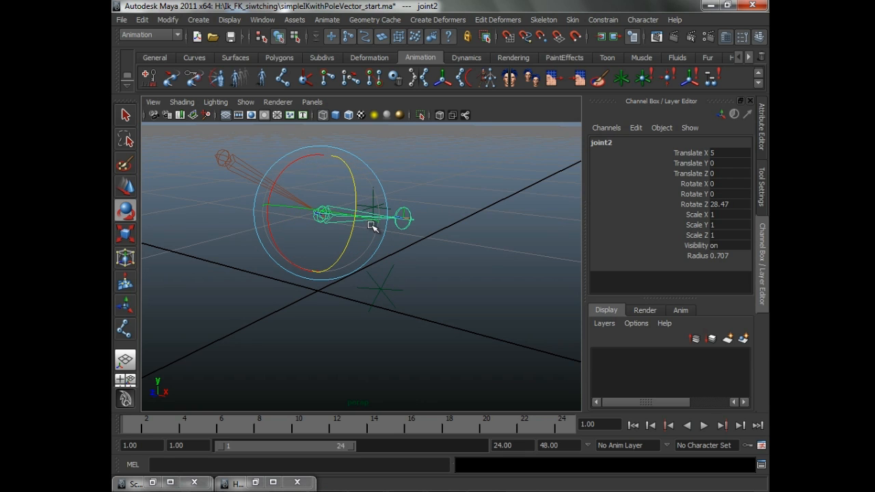
mouse_move(410, 232)
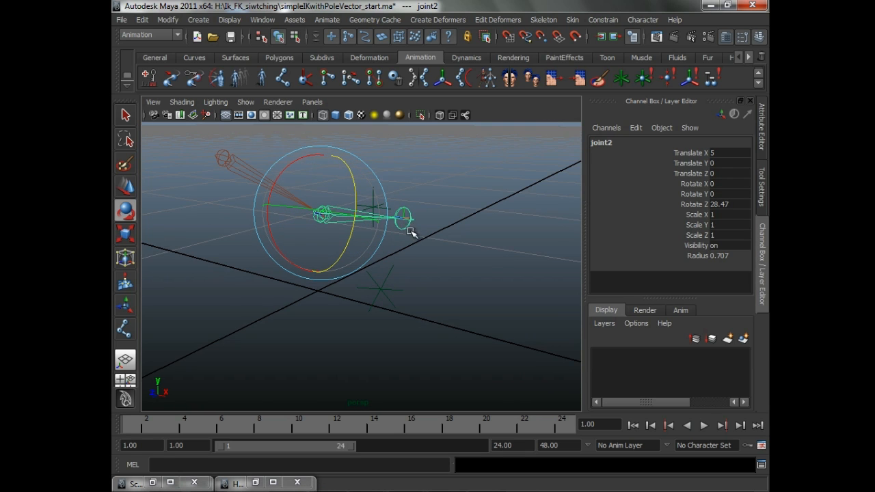
- Bend joint2 further, break the connections on its Rotate X and Z channels, and check the bent arm
drag(410, 230, 393, 240)
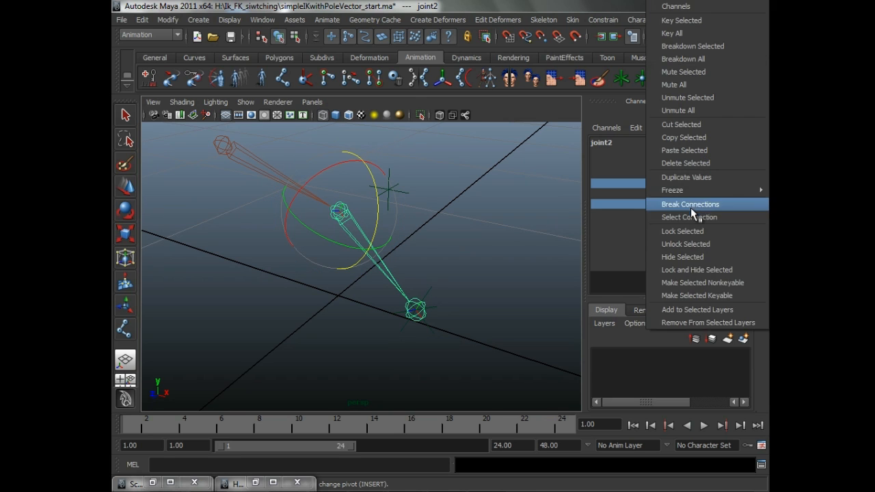
click(689, 204)
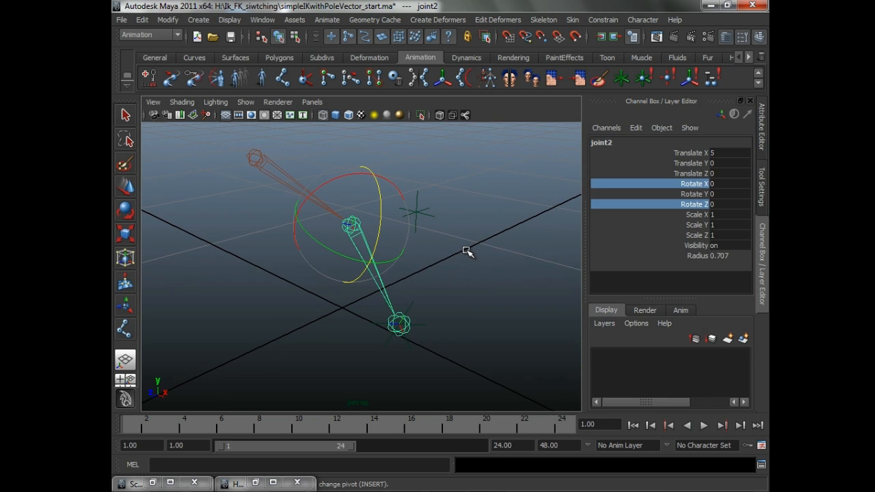
mouse_move(472, 260)
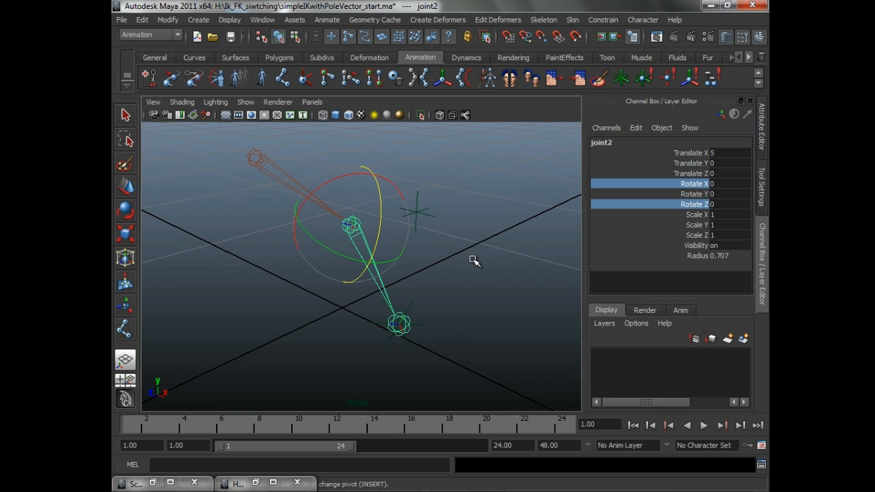
drag(473, 261, 452, 260)
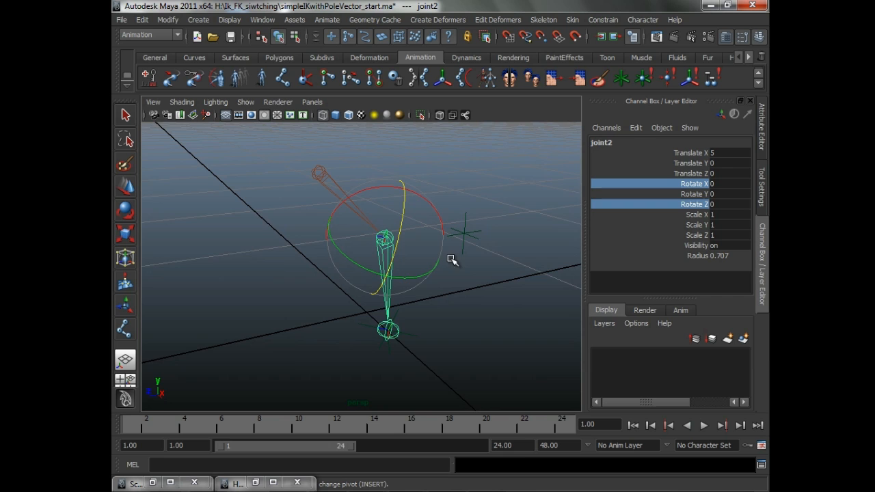
drag(451, 260, 476, 262)
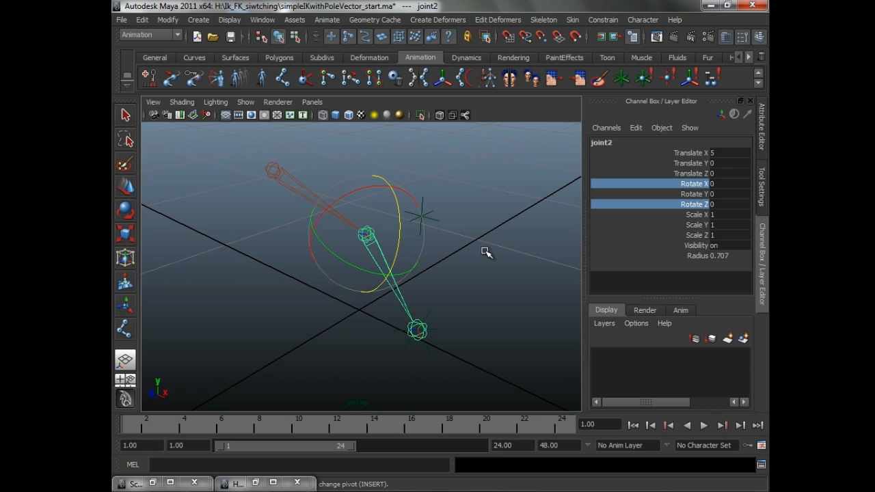
mouse_move(394, 243)
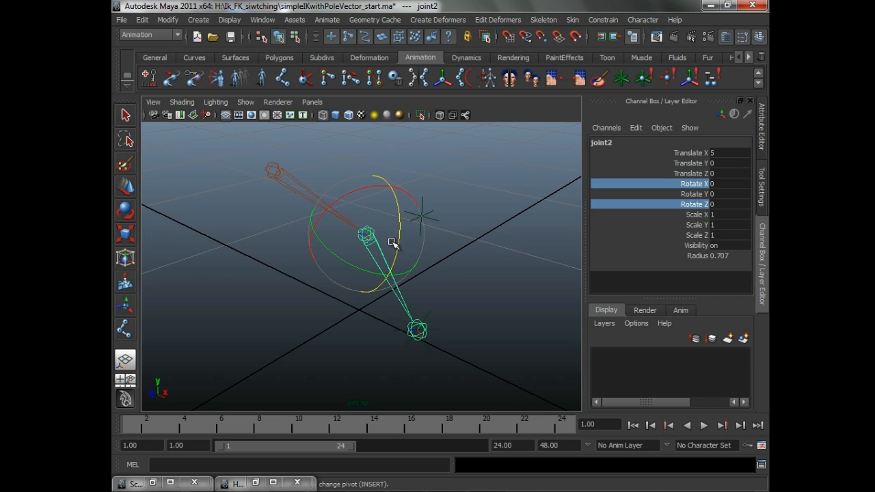